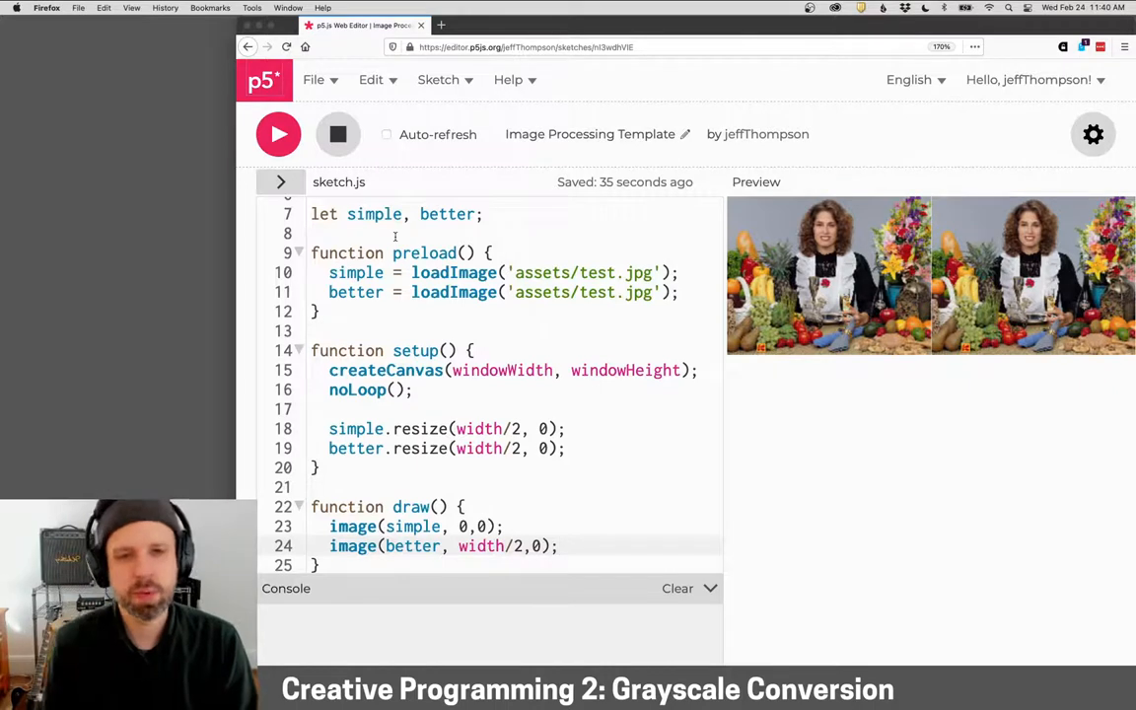
Scroll down to the two image() lines in draw() to comment them out
{"action": "scroll", "scroll_direction": "down", "scroll_amount": 3}
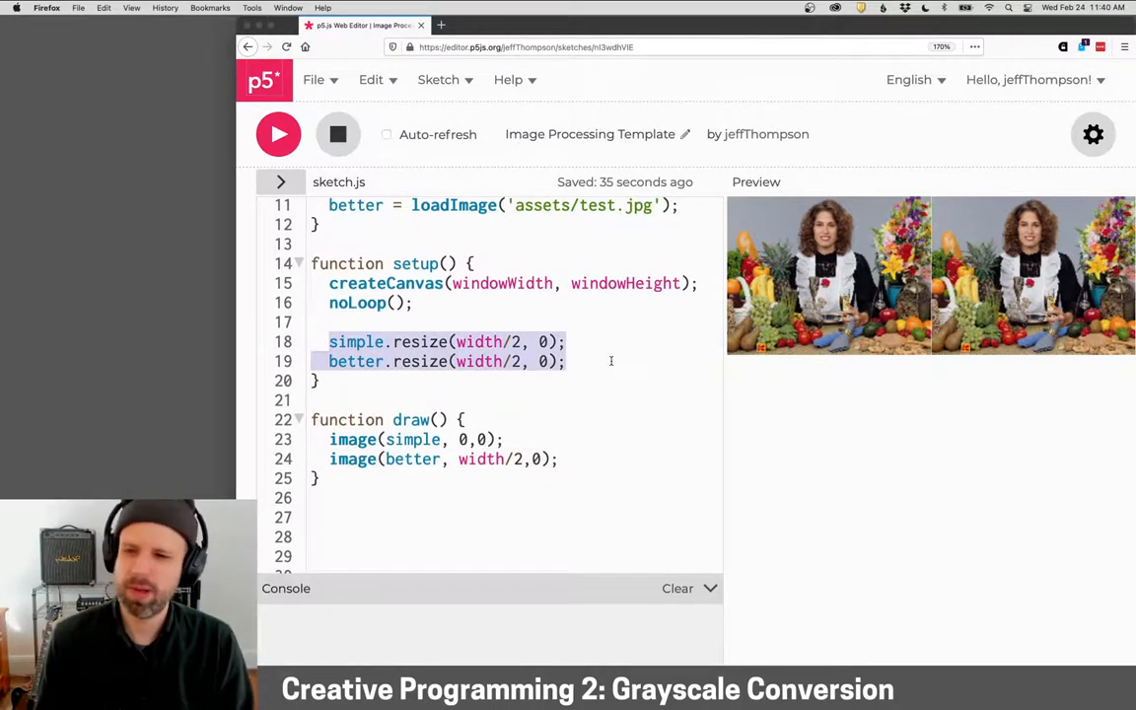
{"action": "scroll", "scroll_direction": "down", "scroll_amount": 3}
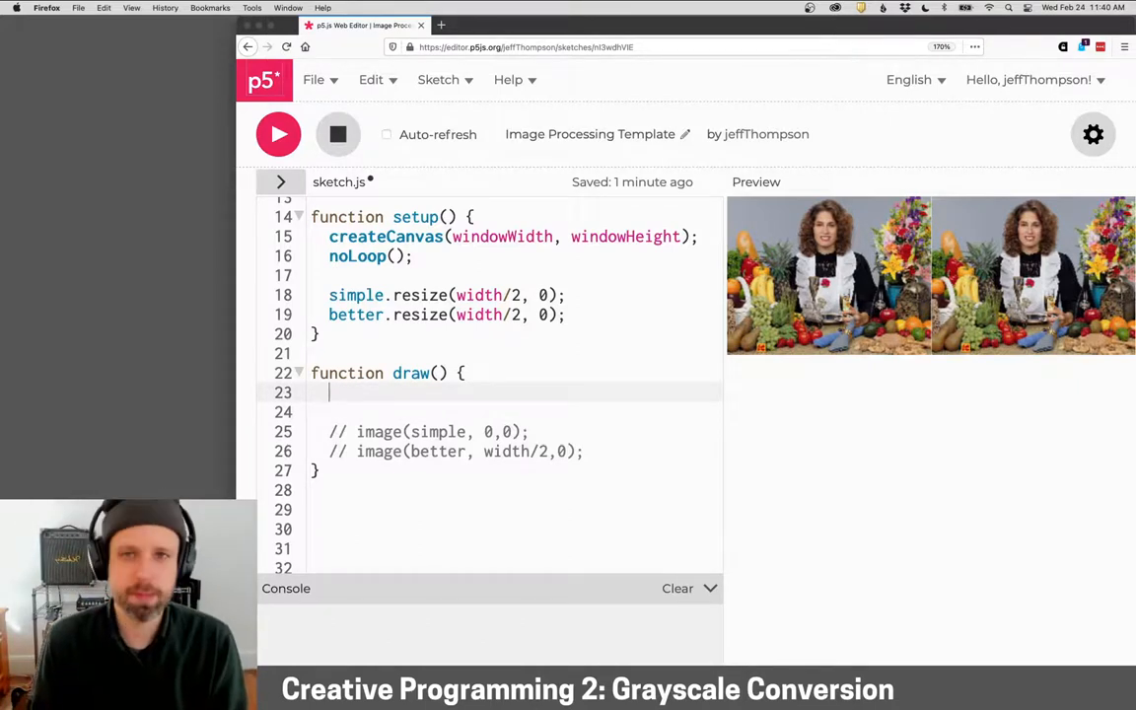
Add simple.loadPixels() and nested y and x loops over simple.height and simple.width
{"action": "type", "text": "simple.l"}
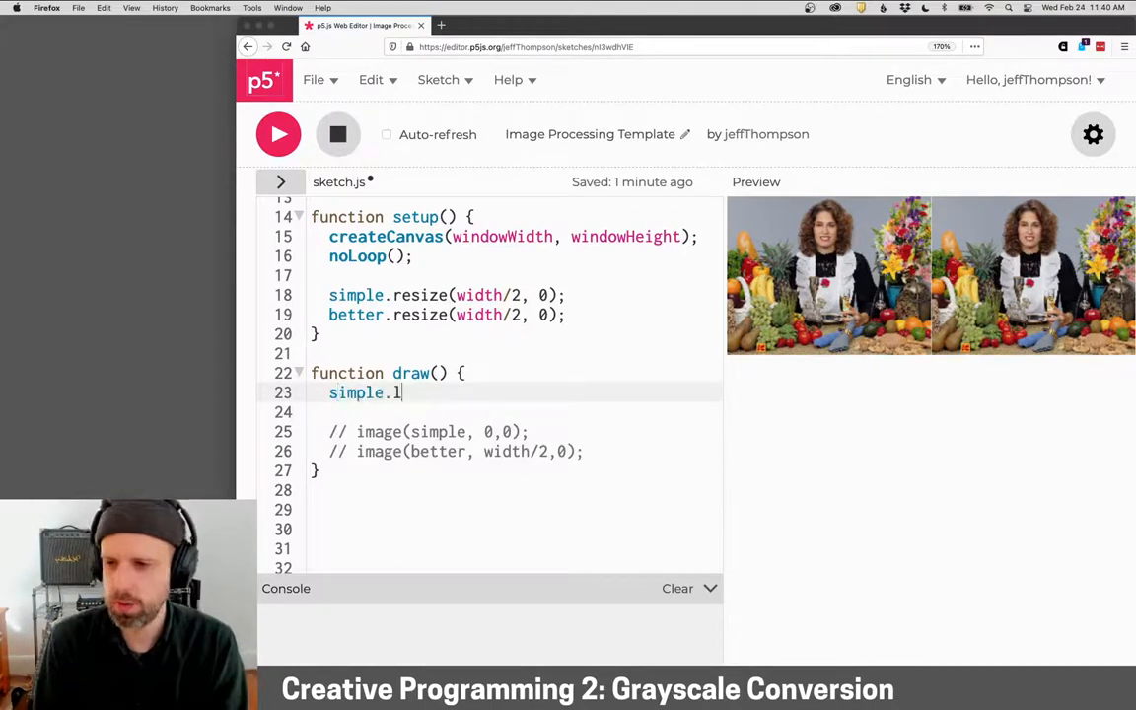
{"action": "type", "text": "oadPixels();"}
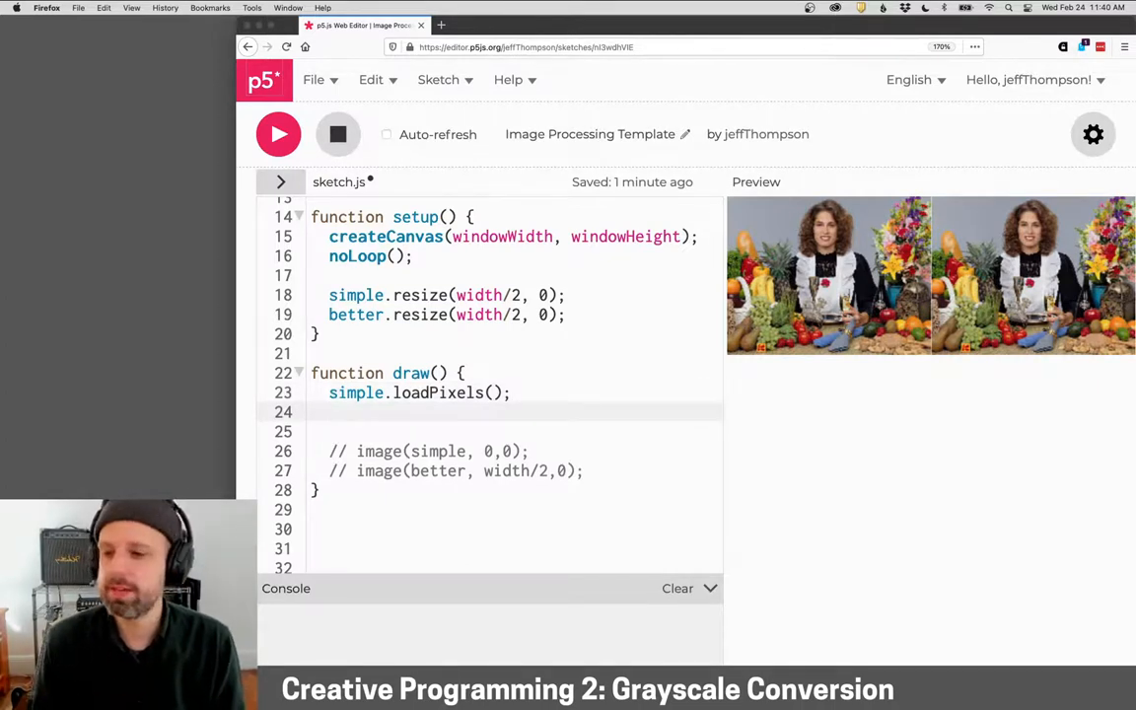
{"action": "type", "text": "for ()"}
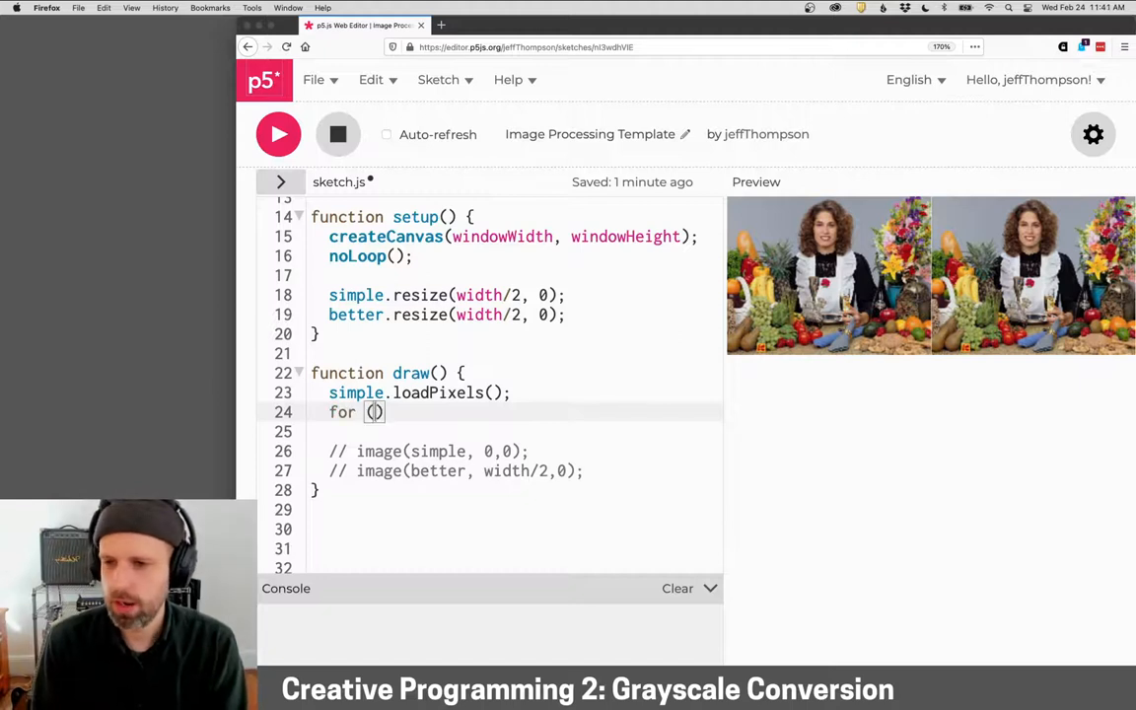
{"action": "type", "text": "let y=0; y"}
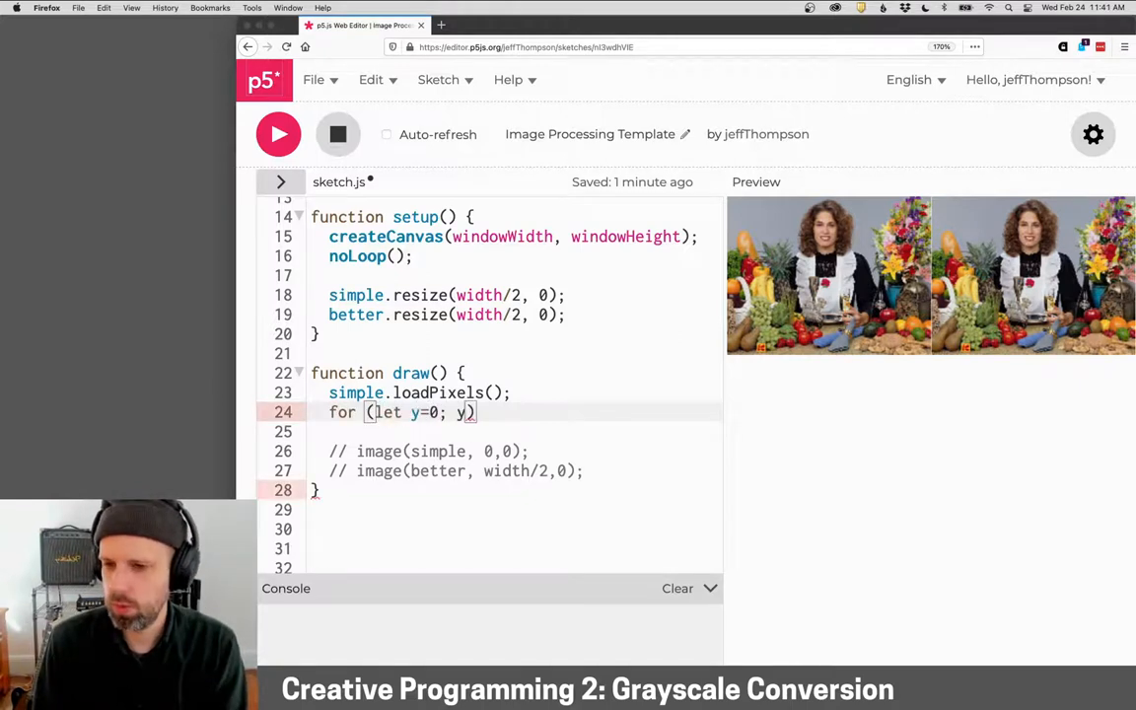
{"action": "type", "text": "<siple.h"}
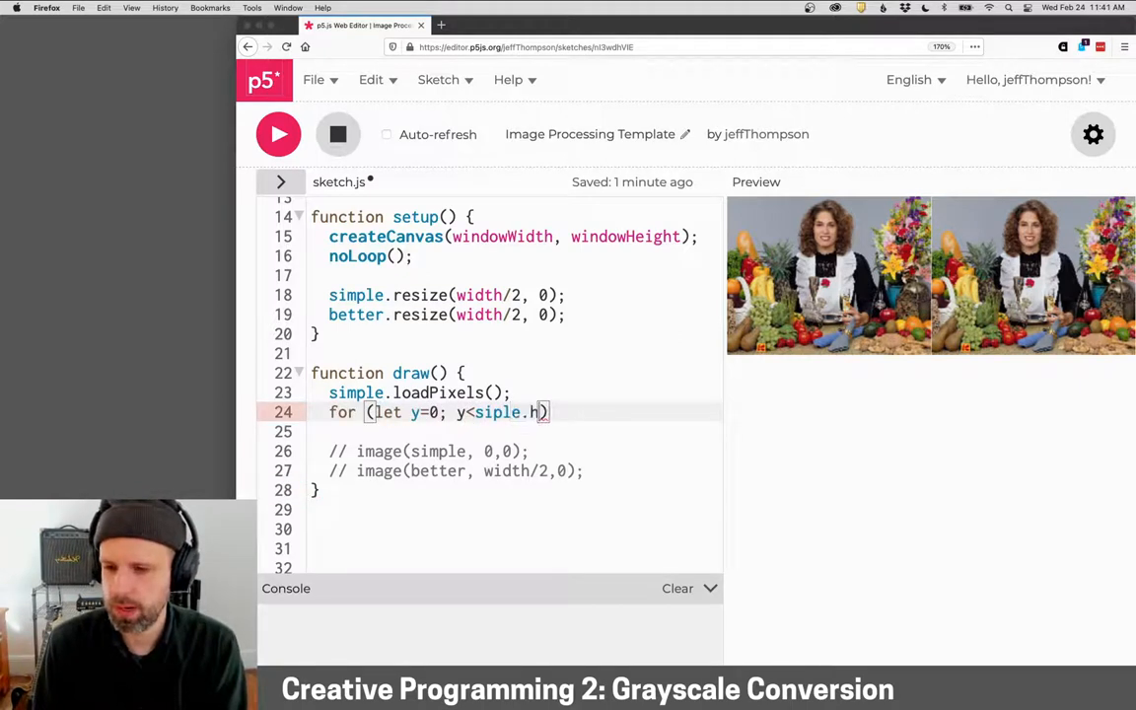
{"action": "key", "text": "Backspace"}
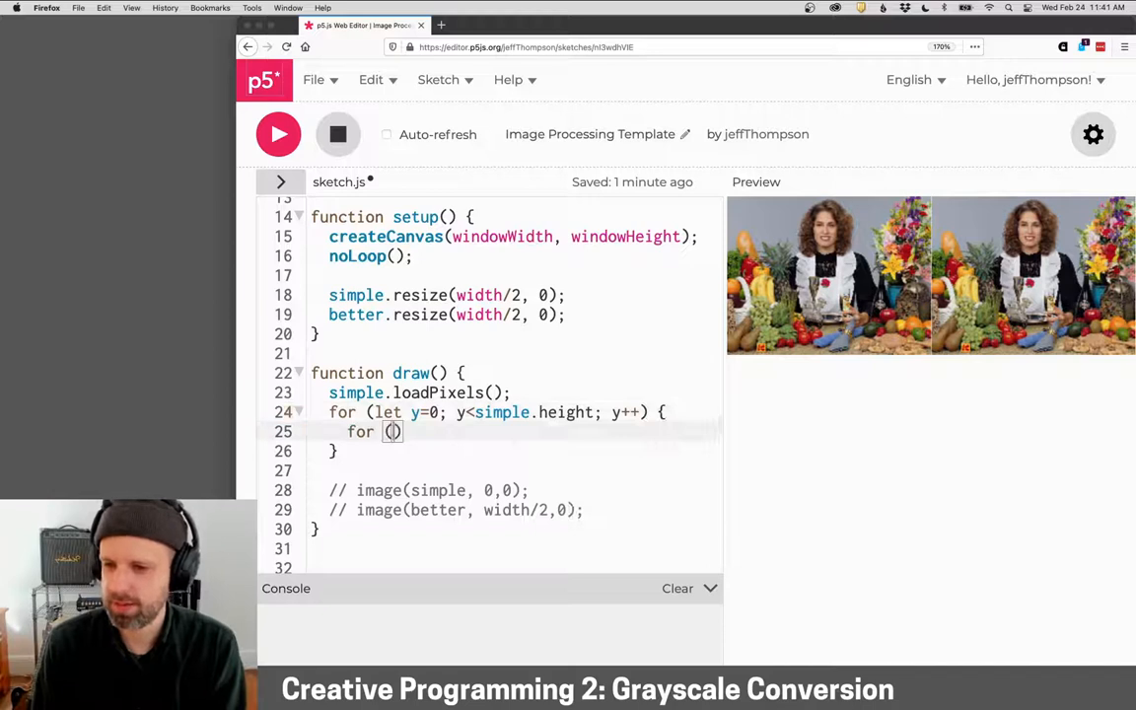
{"action": "type", "text": "leet x=0; x"}
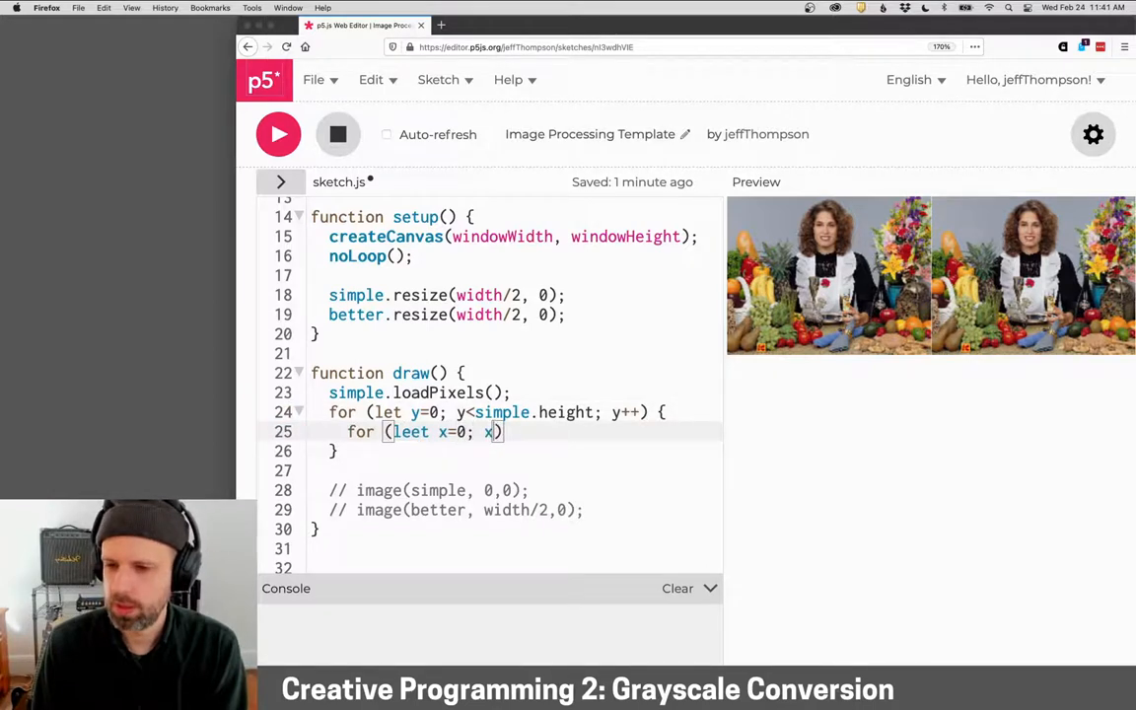
{"action": "type", "text": "<simple.width; x++"}
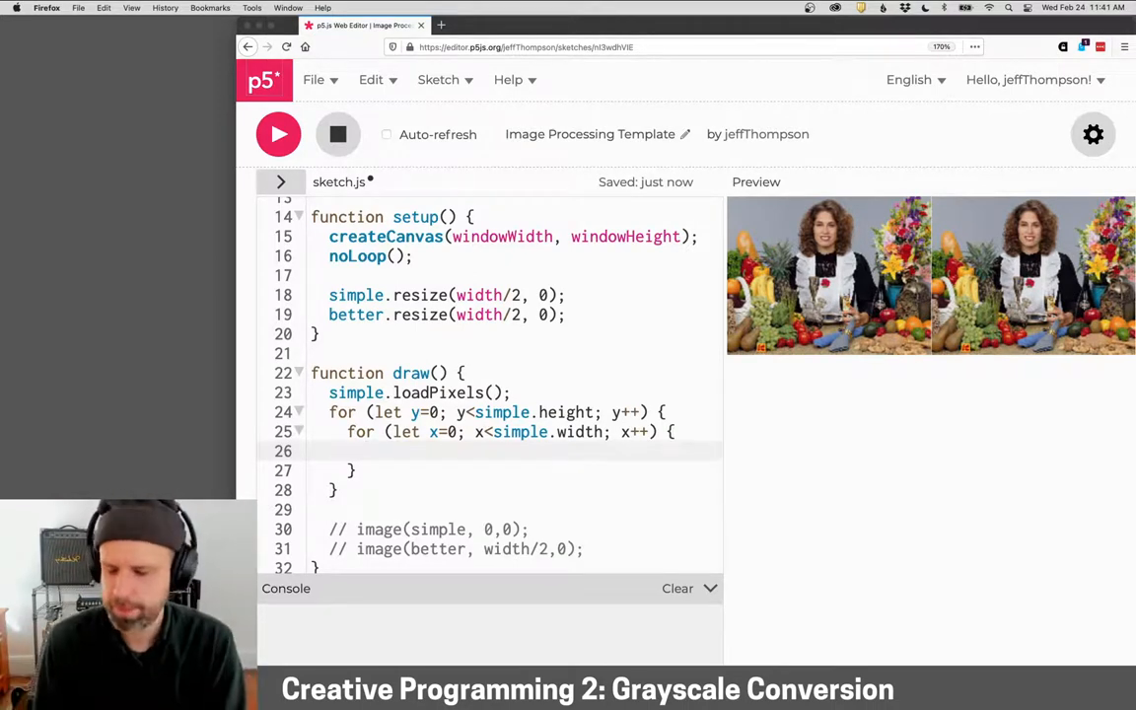
Inside the inner loop, get pixel px at (x, y) and store its red value r
{"action": "type", "text": "let px ="}
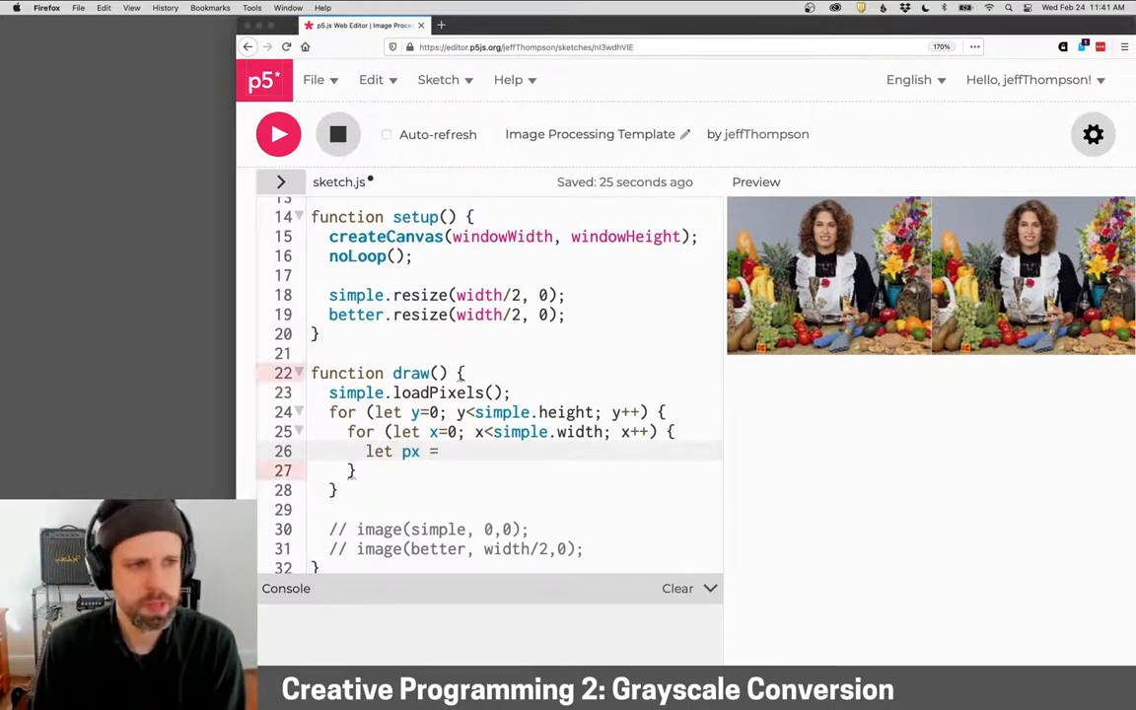
{"action": "type", "text": "simple.get(x"}
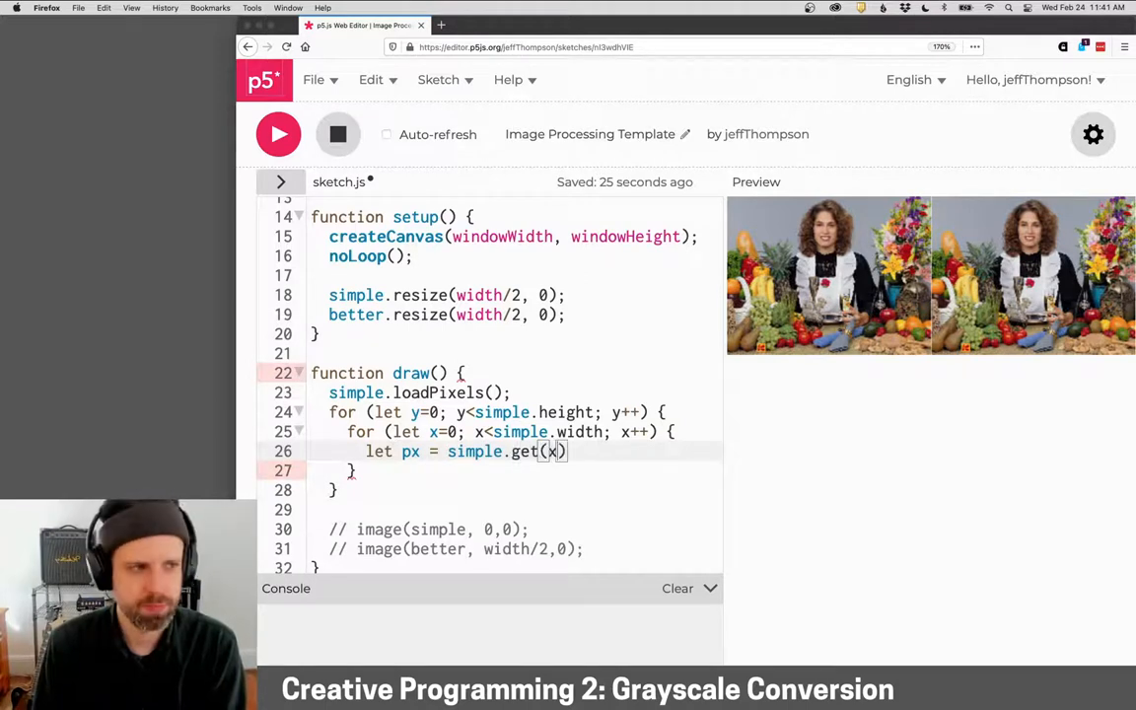
{"action": "type", "text": ", y"}
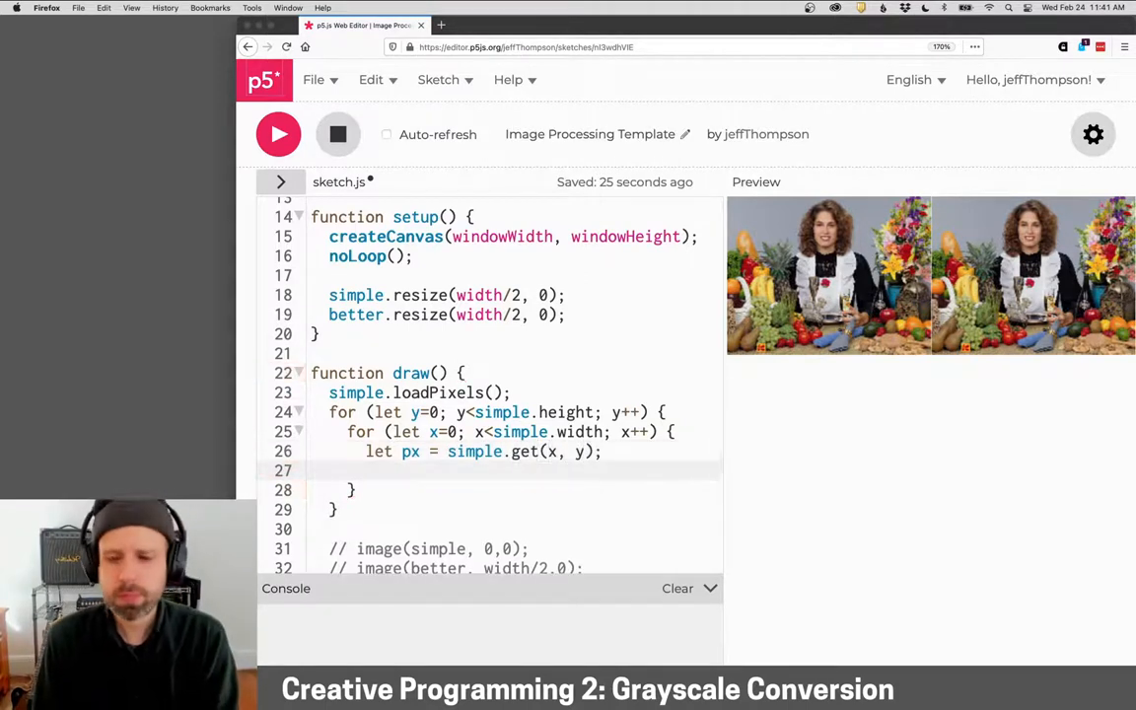
{"action": "scroll", "scroll_direction": "down", "scroll_amount": 3}
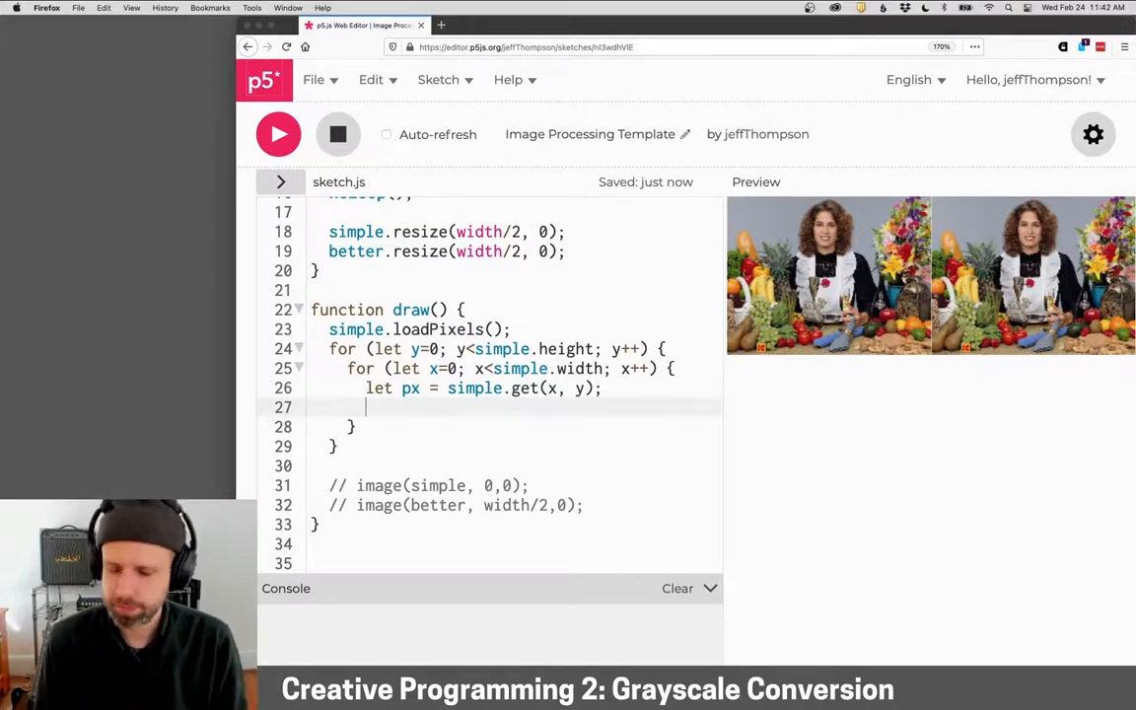
{"action": "type", "text": "let r ="}
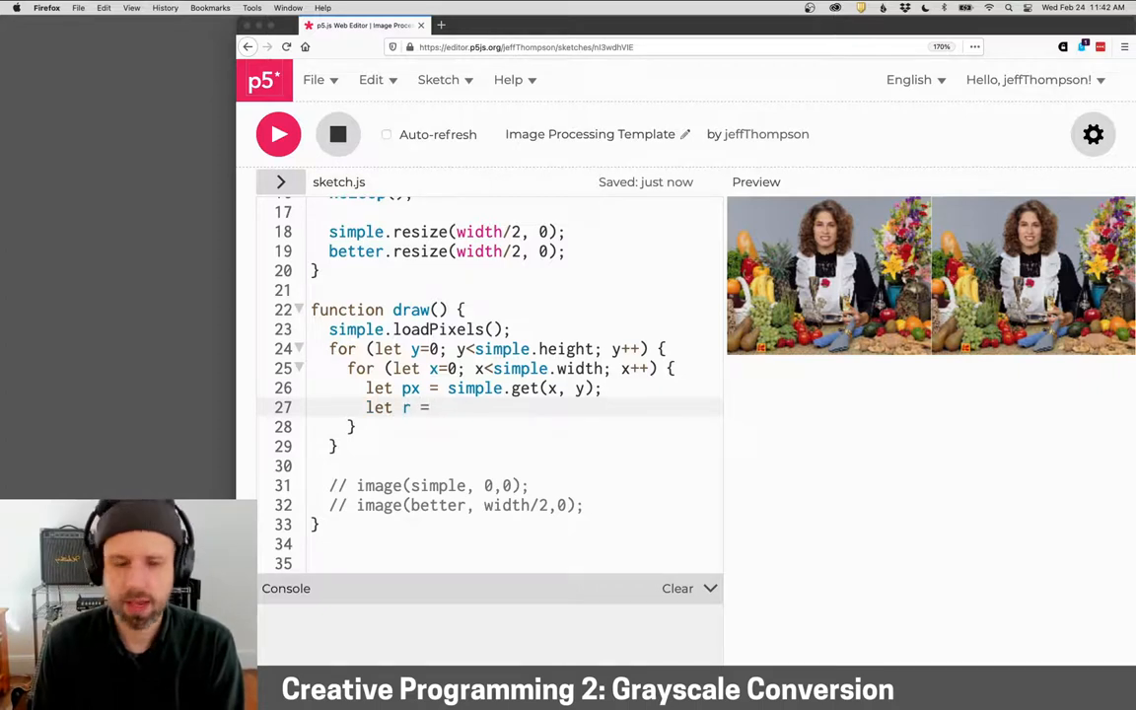
{"action": "type", "text": "px[]"}
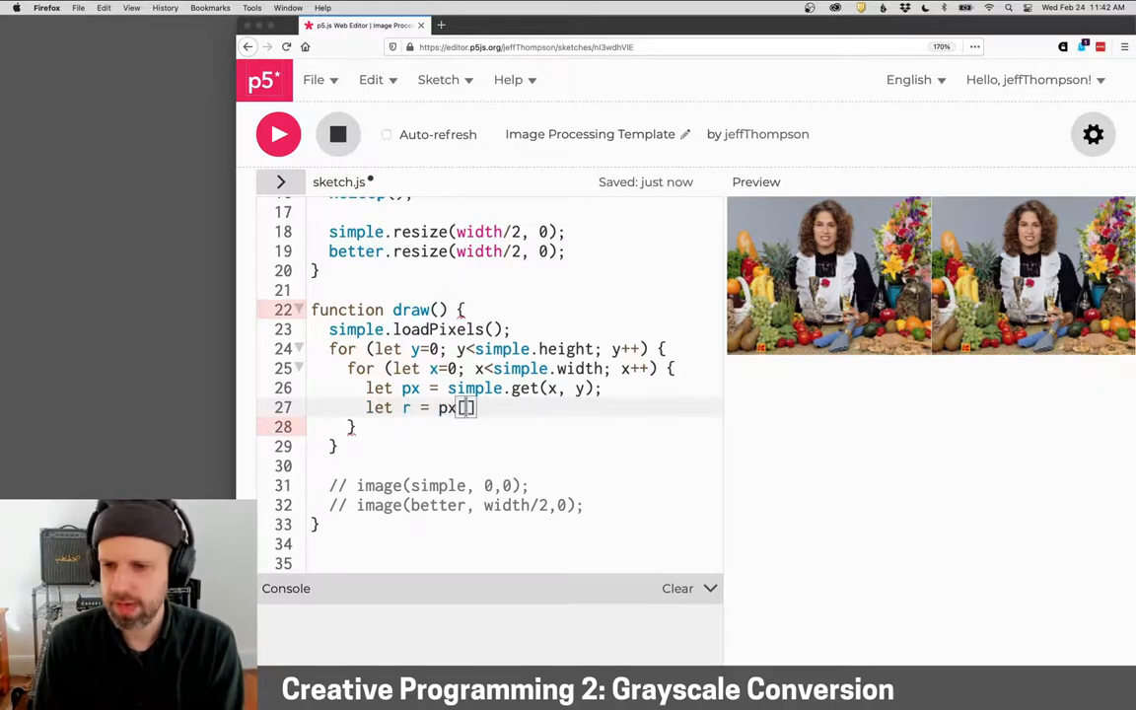
{"action": "type", "text": "0"}
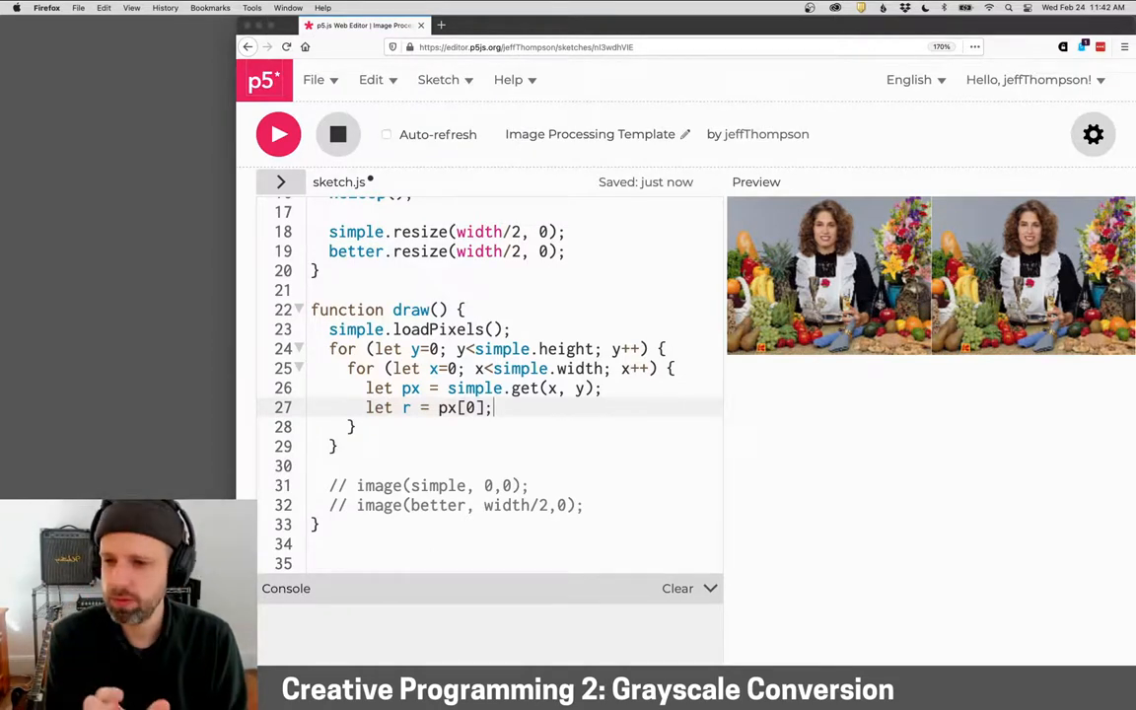
Set each pixel to color(r) and call simple.updatePixels() after the loops
{"action": "key", "text": "enter"}
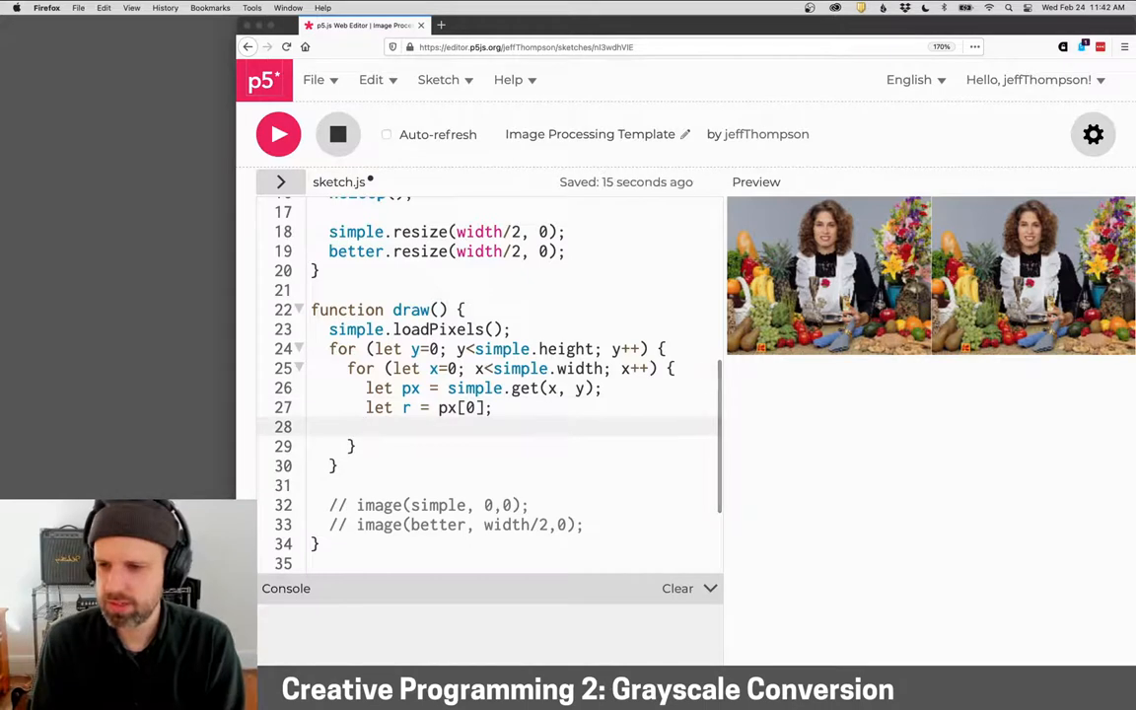
{"action": "type", "text": "simple.set("}
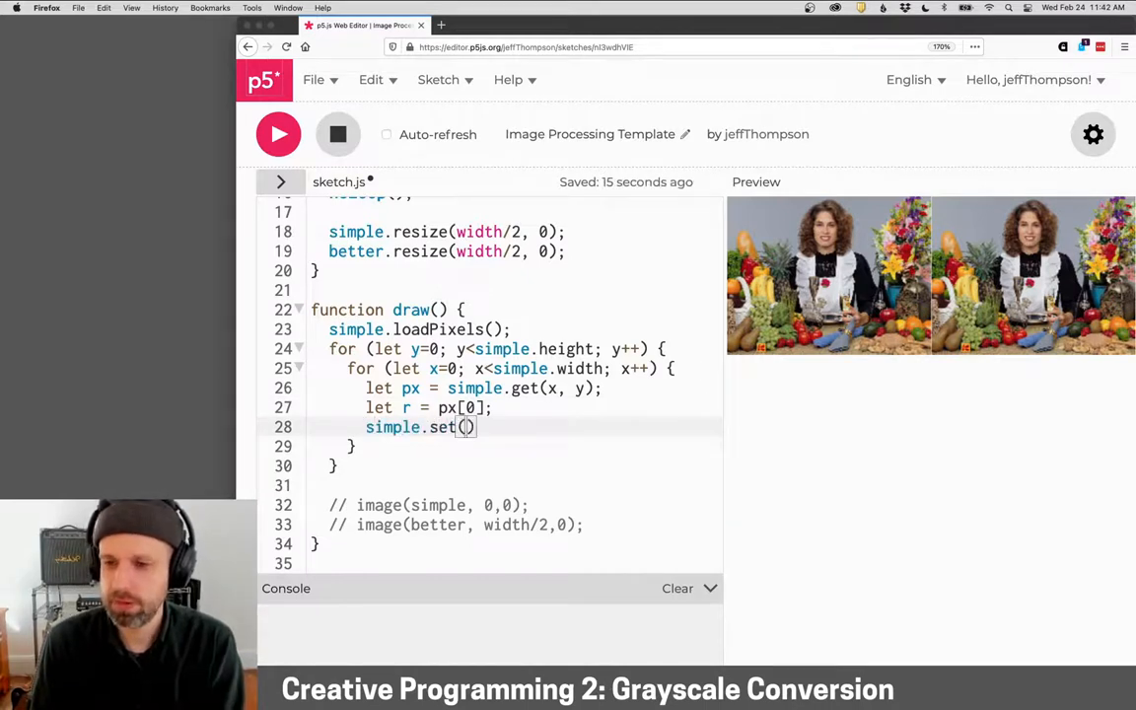
{"action": "type", "text": "x,y, color(r"}
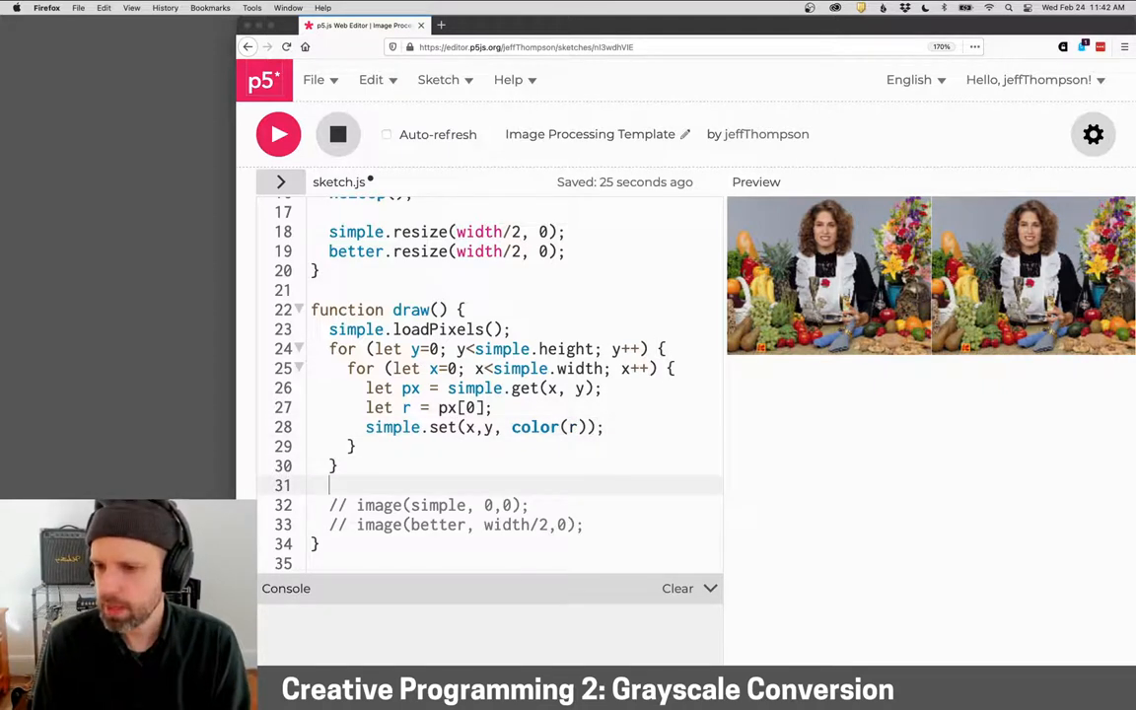
{"action": "type", "text": "simple"}
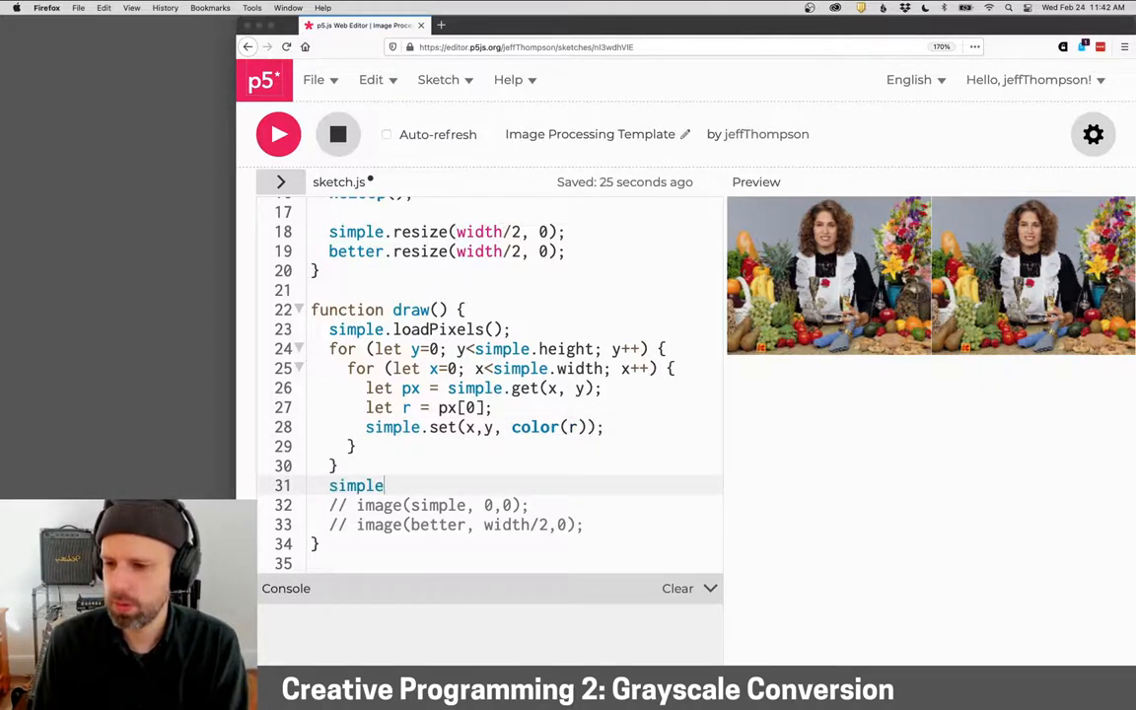
{"action": "type", "text": ".updatePixels();"}
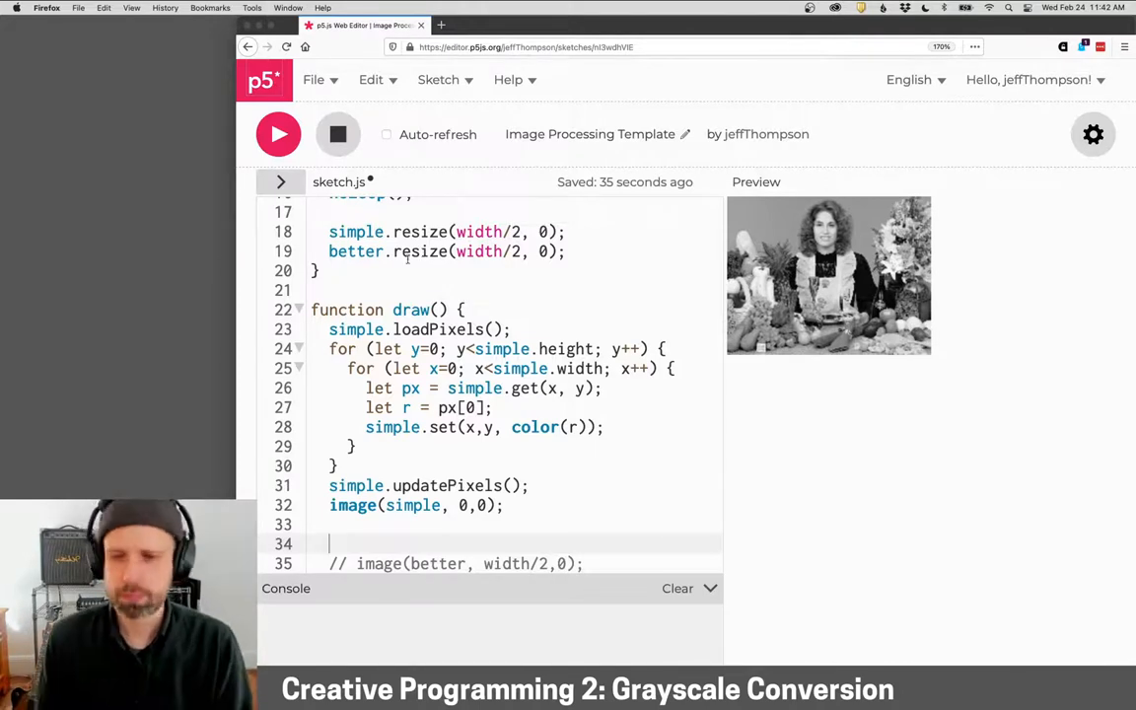
Scroll down to review the draw() loop code before saving
{"action": "scroll", "scroll_direction": "down", "scroll_amount": 3}
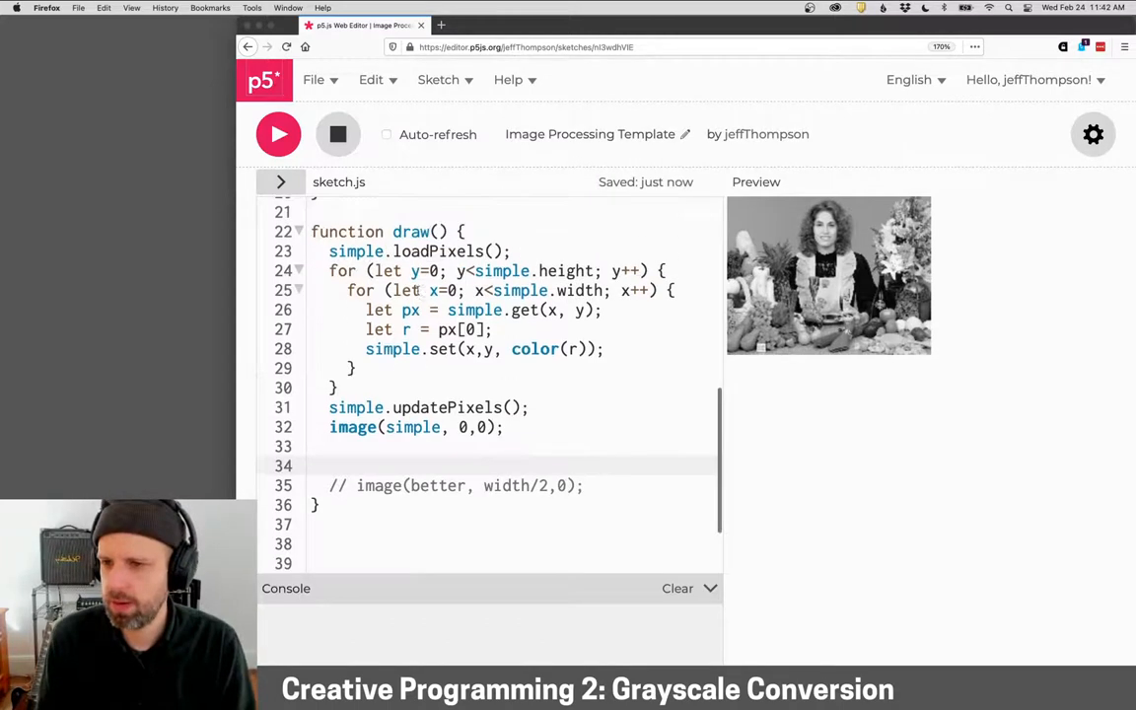
Duplicate the red-channel loop block and rename simple to better
{"action": "left_click_drag", "start_coordinate": [328, 250], "coordinate": [503, 427]}
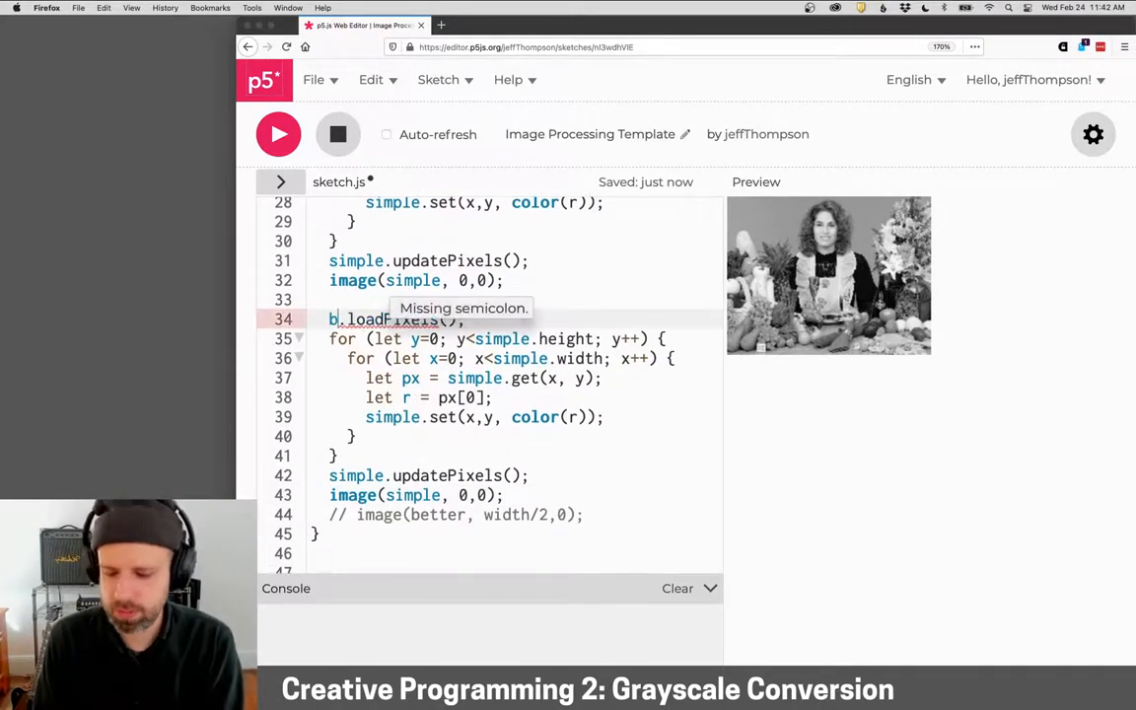
{"action": "type", "text": "etter"}
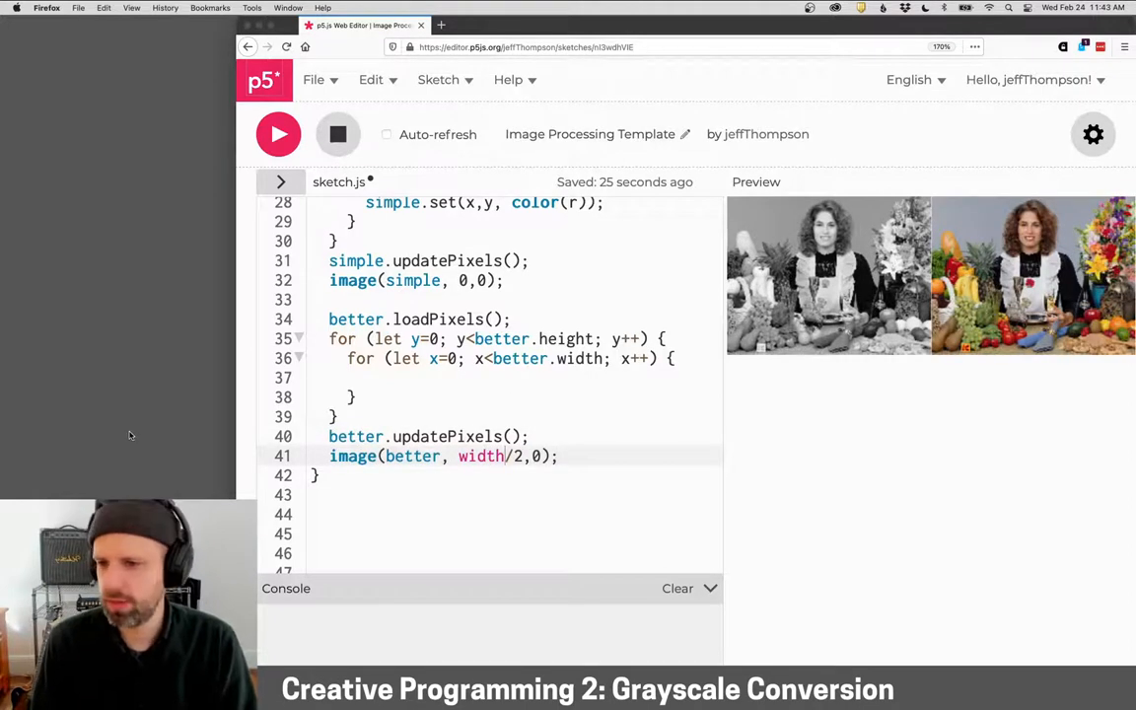
{"action": "left_click", "coordinate": [405, 377]}
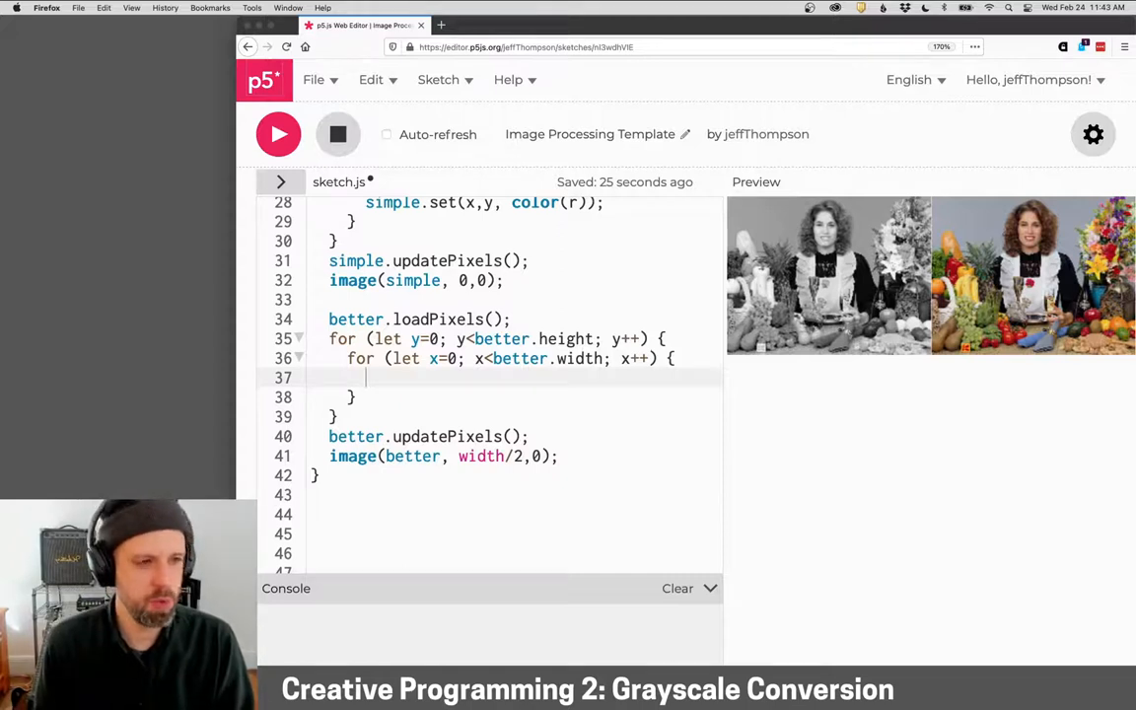
Get better's pixel px, extract r, g, b, and compute bright with 0.2126/0.7152/0.0722 weights
{"action": "type", "text": "let"}
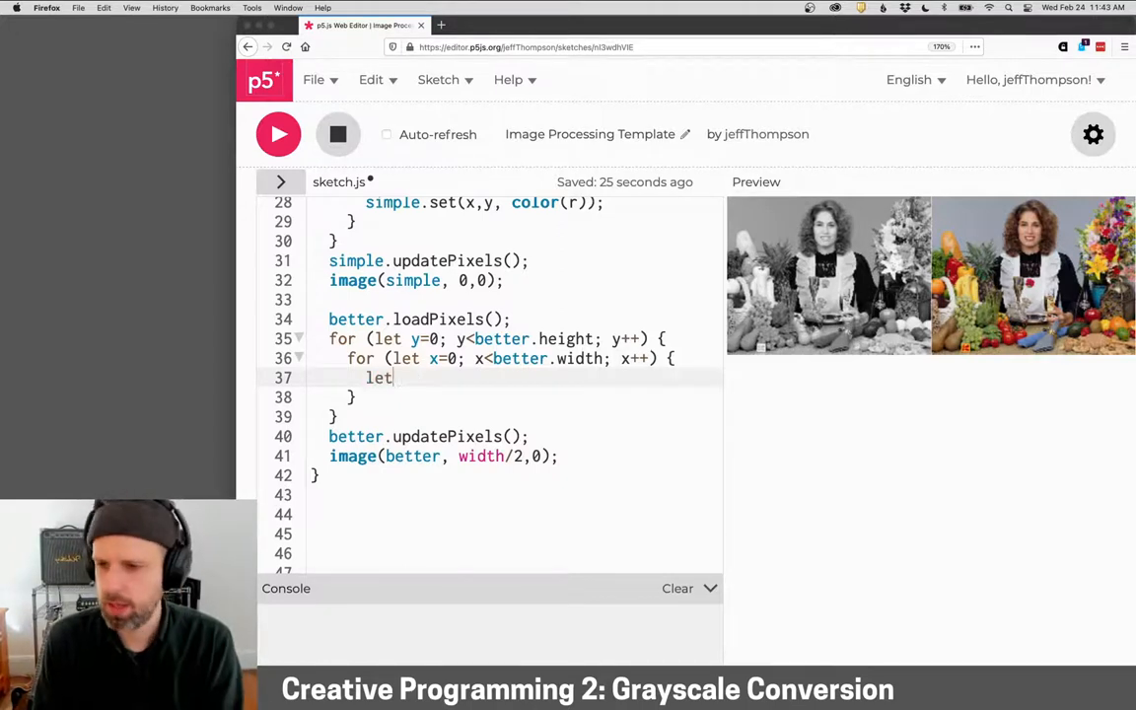
{"action": "type", "text": "px = g"}
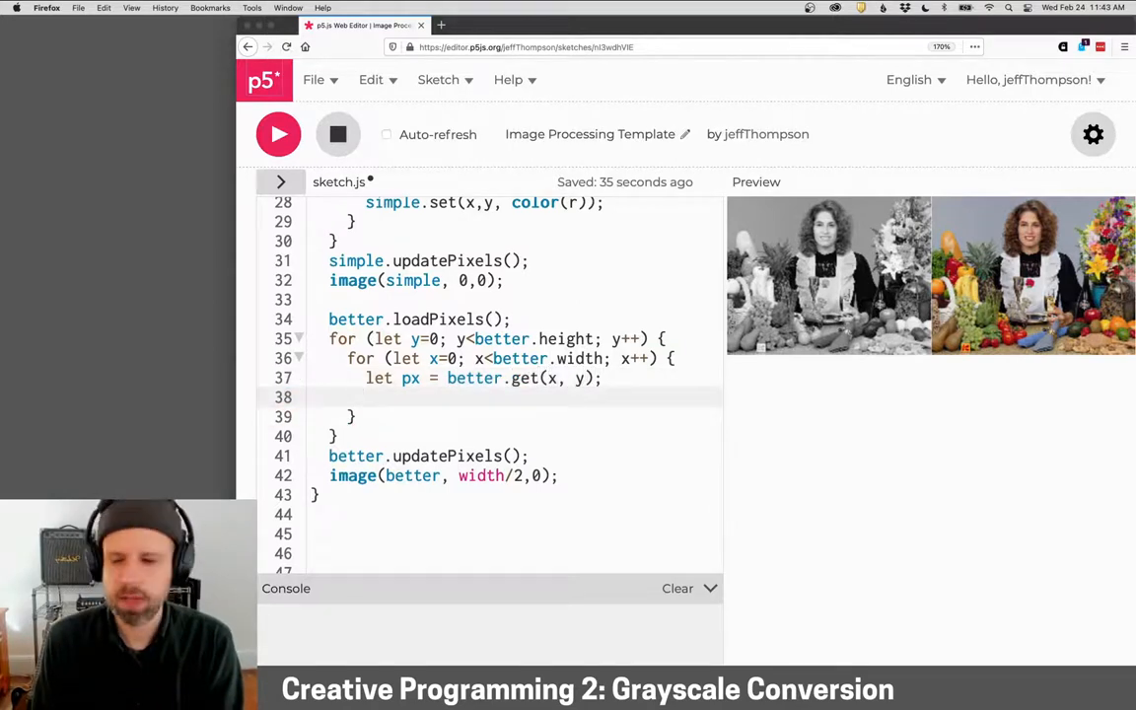
{"action": "type", "text": "let r"}
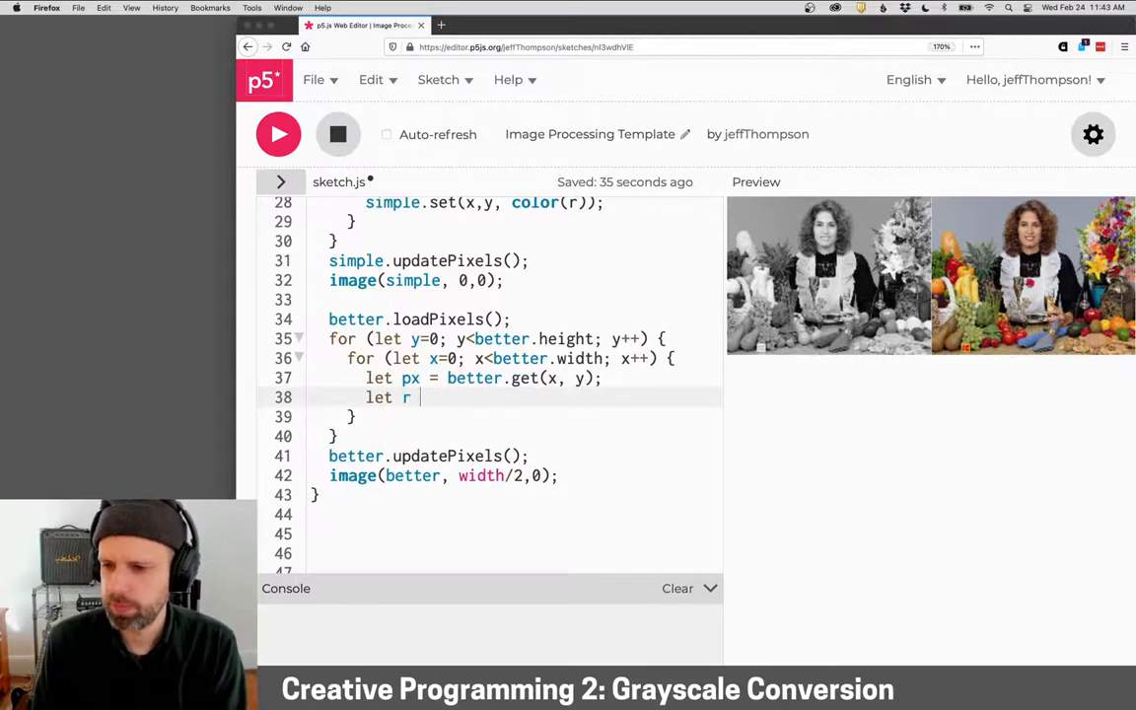
{"action": "type", "text": "= px[0];"}
{"action": "type", "text": "let g = p"}
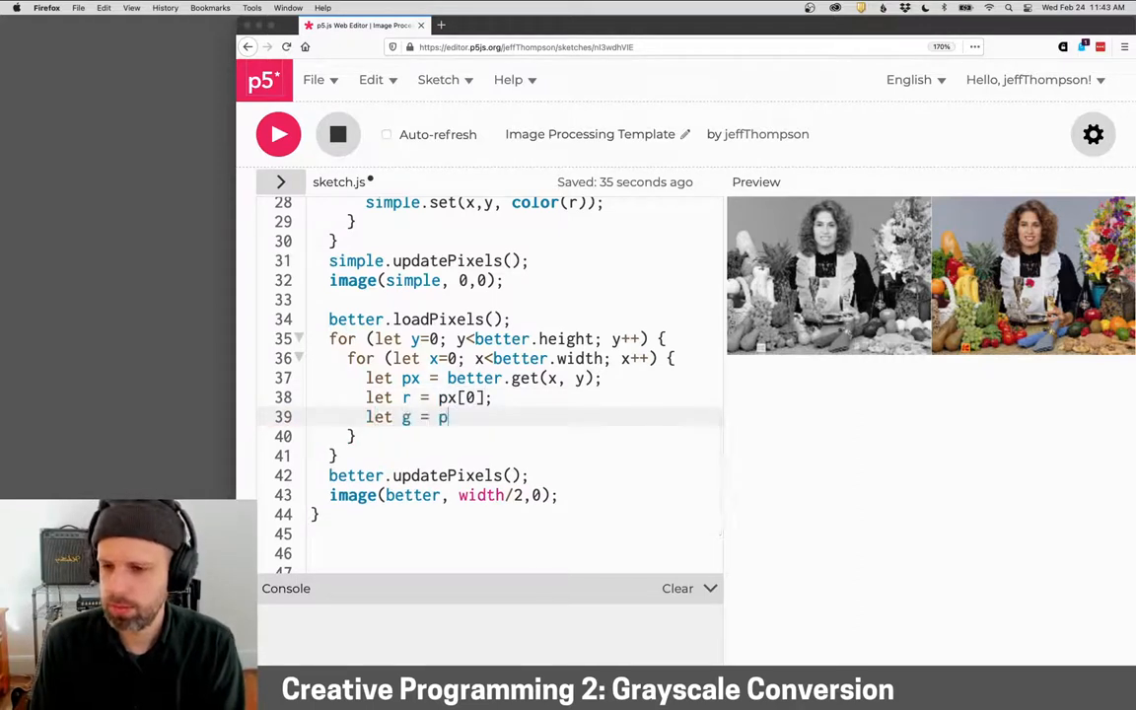
{"action": "type", "text": "x[1];"}
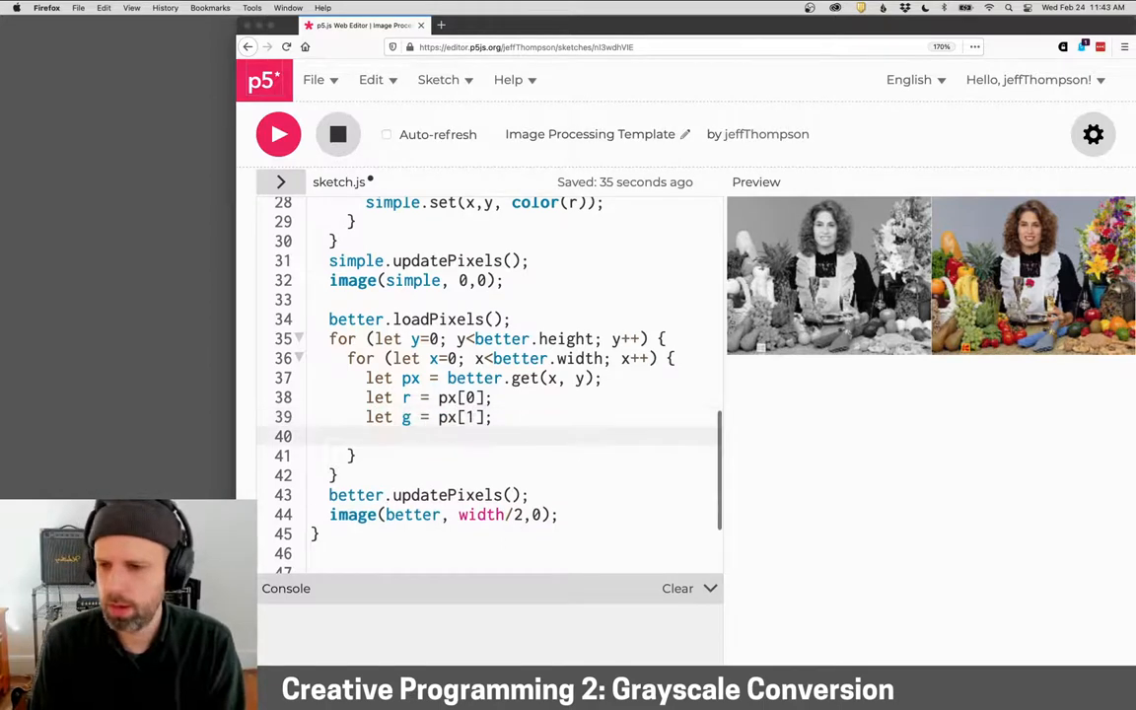
{"action": "type", "text": "let b ="}
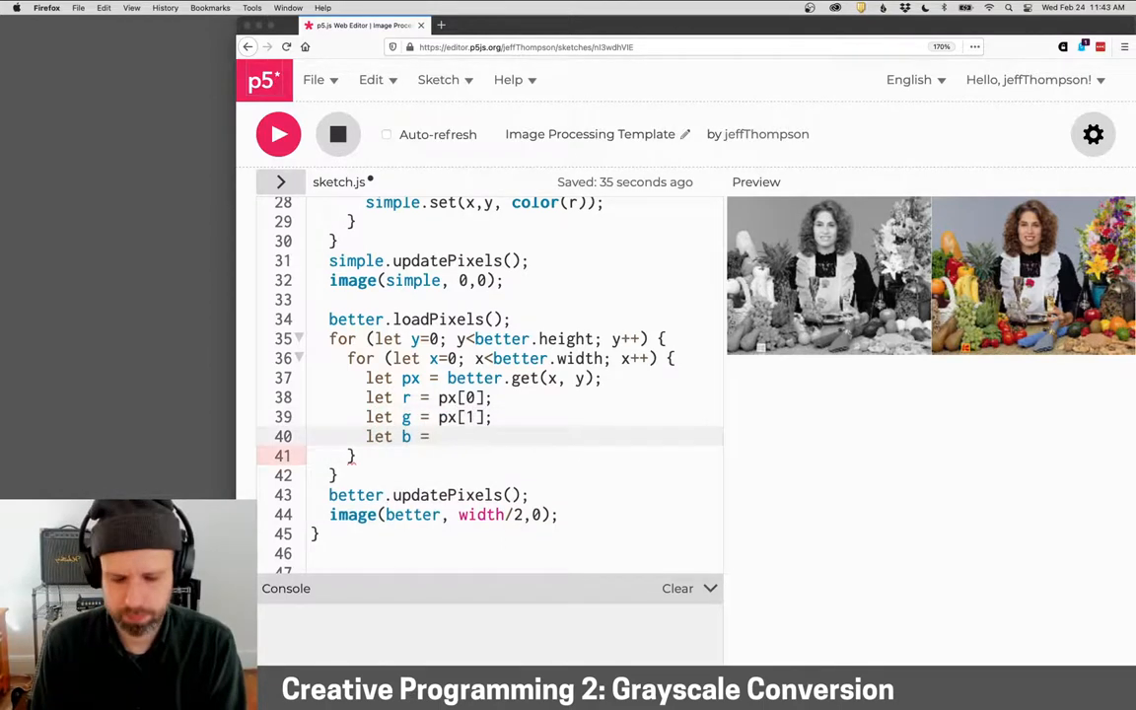
{"action": "type", "text": "px[2];"}
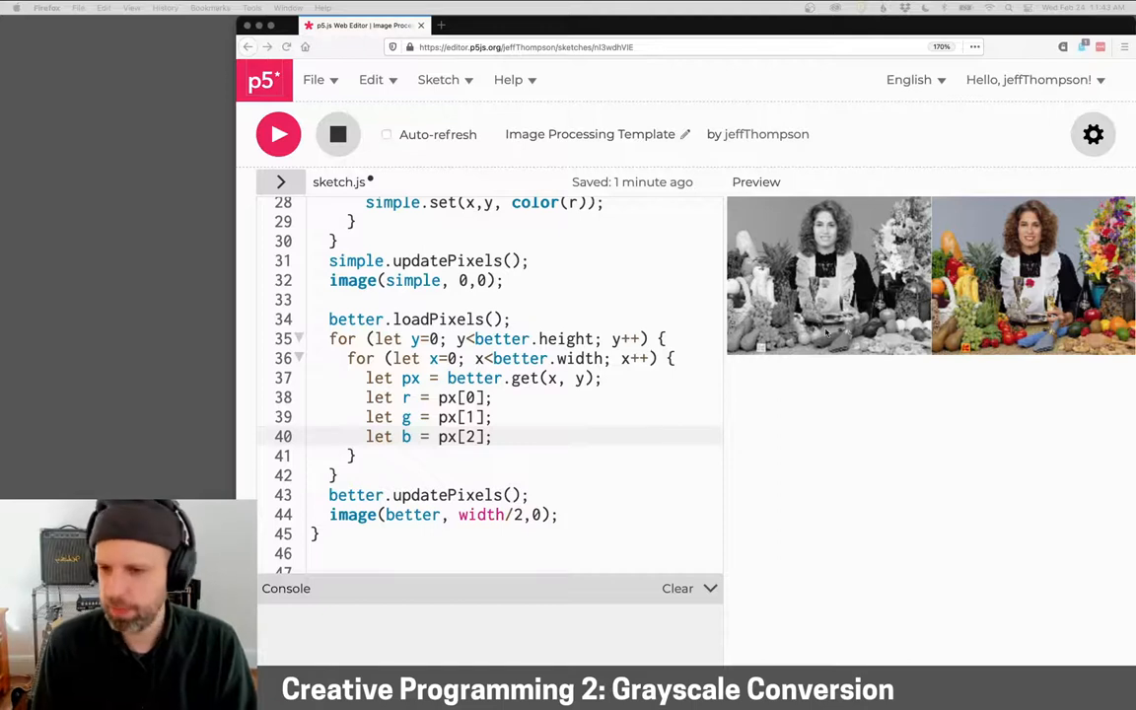
{"action": "type", "text": "let bright = (0.2126 * r) + (0.7152 * g) + (0.0722 * b);"}
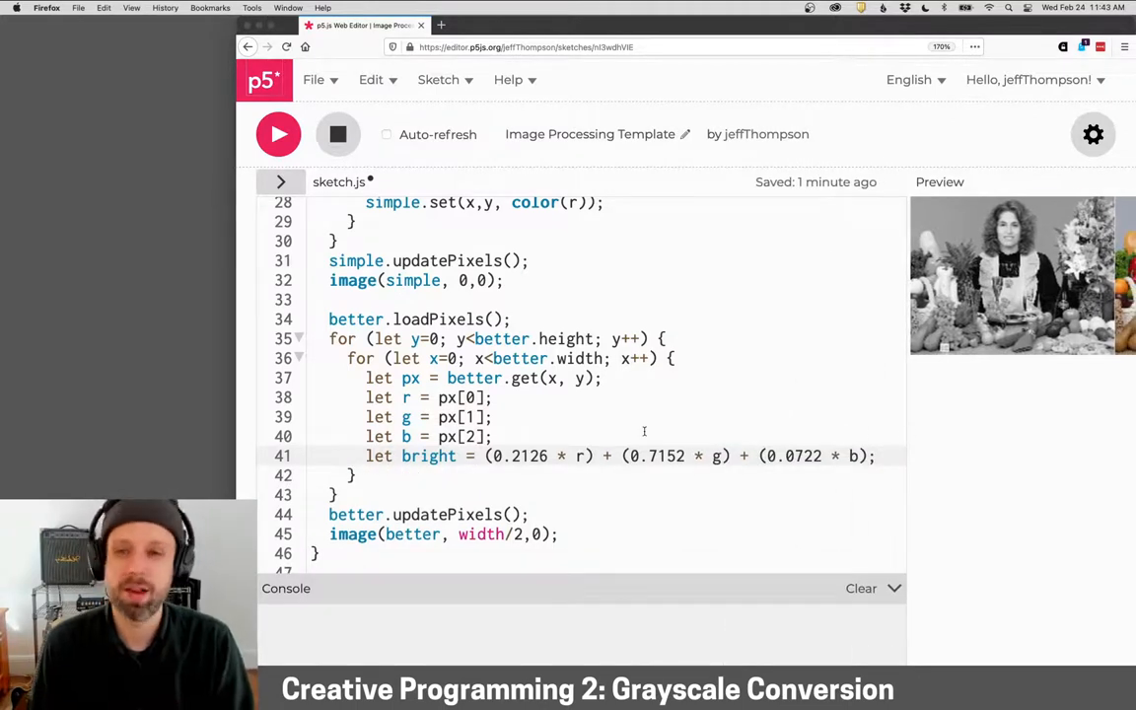
Add better.set(x, y, color(bright)) inside the inner loop
{"action": "scroll", "scroll_direction": "down", "scroll_amount": 3}
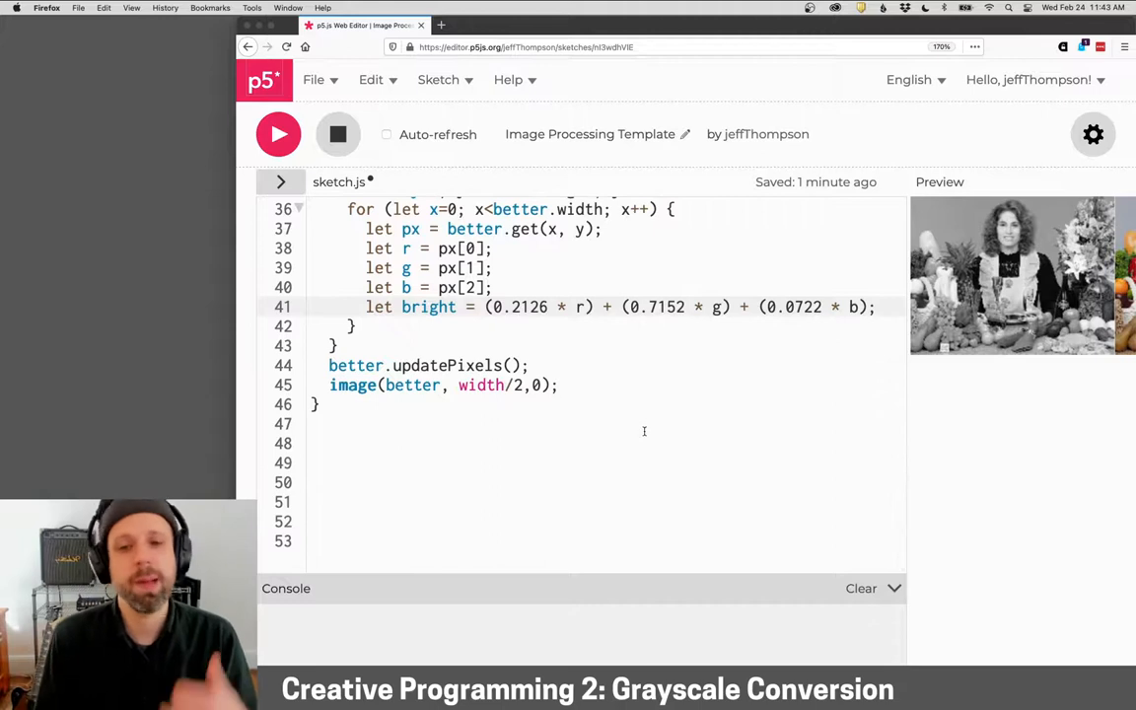
{"action": "mouse_move", "coordinate": [565, 228]}
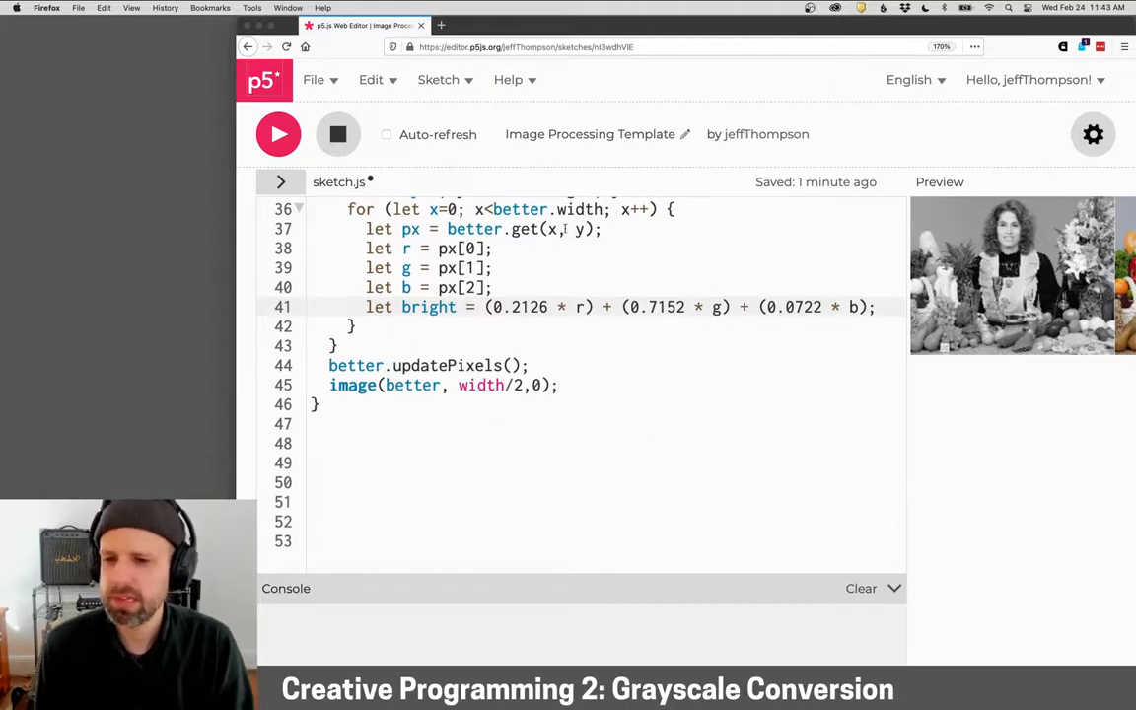
{"action": "scroll", "scroll_direction": "up", "scroll_amount": 3}
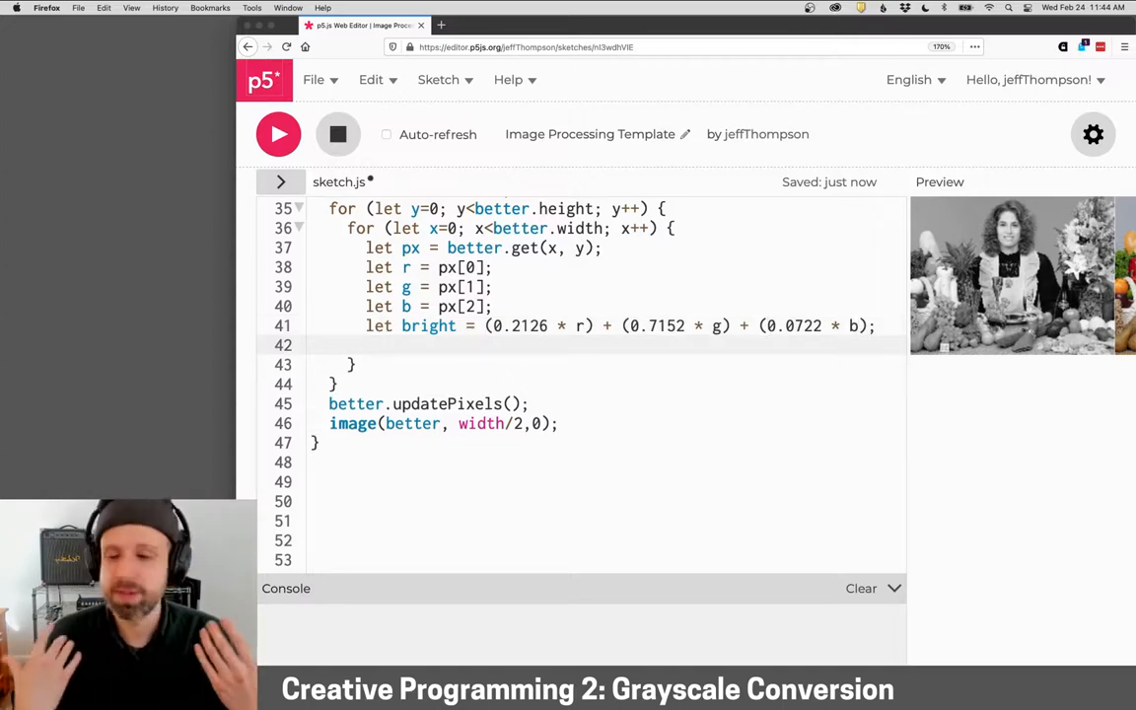
{"action": "type", "text": "better.set"}
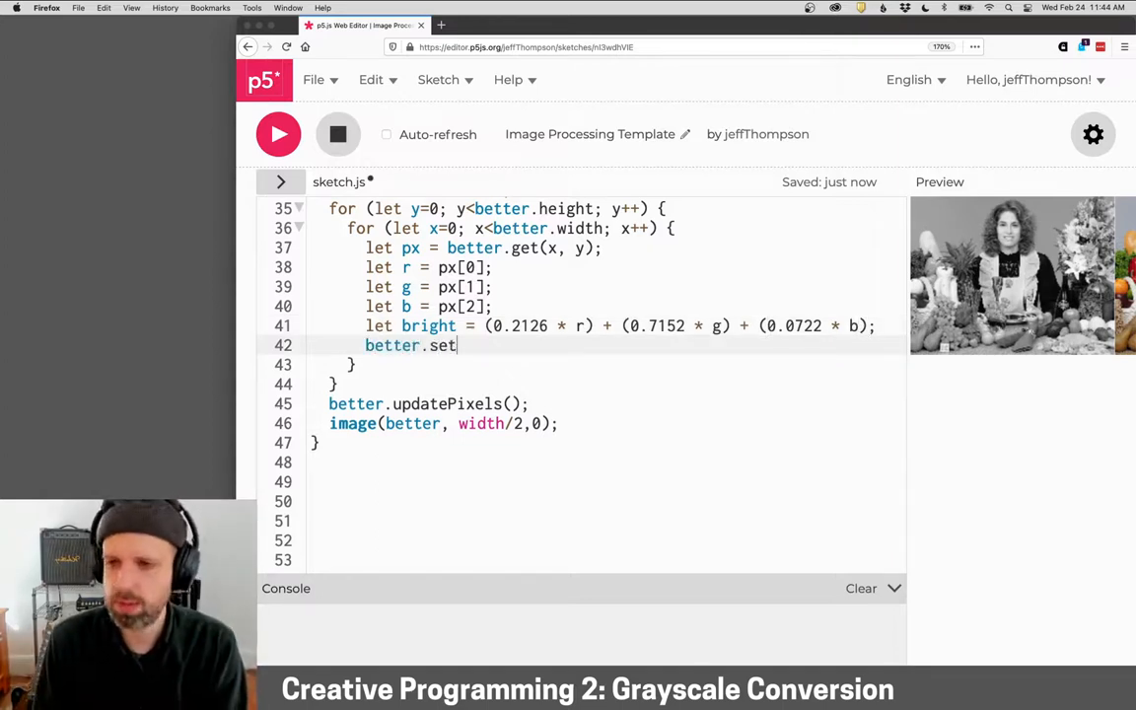
{"action": "type", "text": "(x, y, s"}
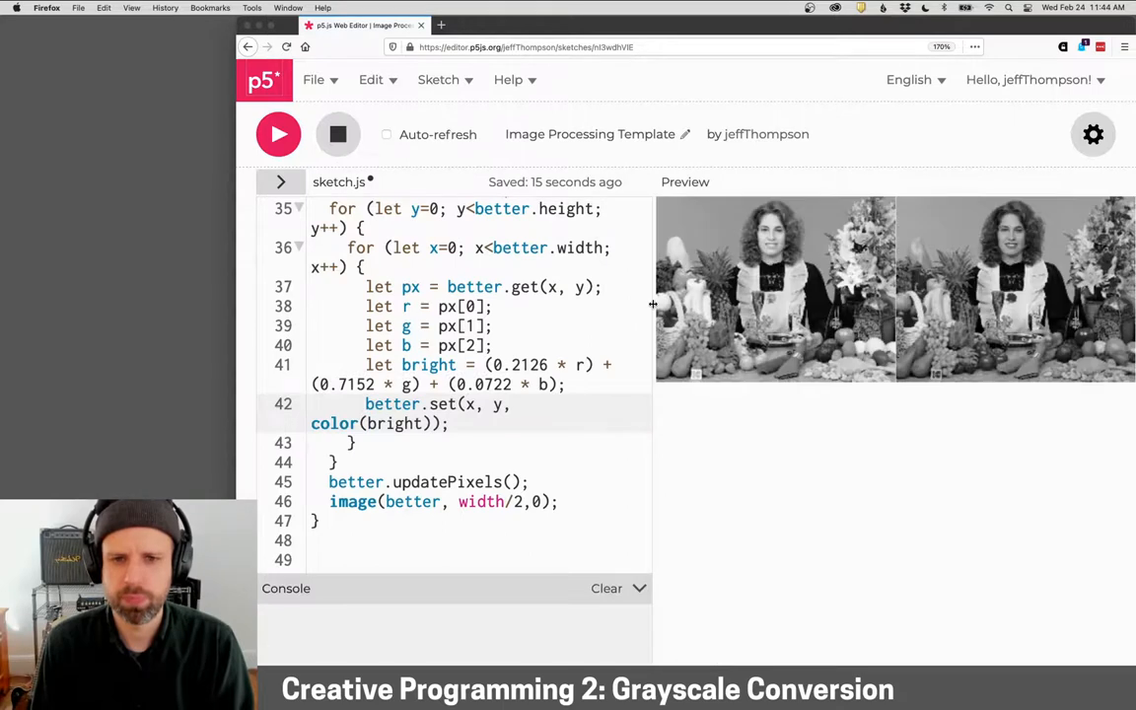
{"action": "mouse_move", "coordinate": [799, 502]}
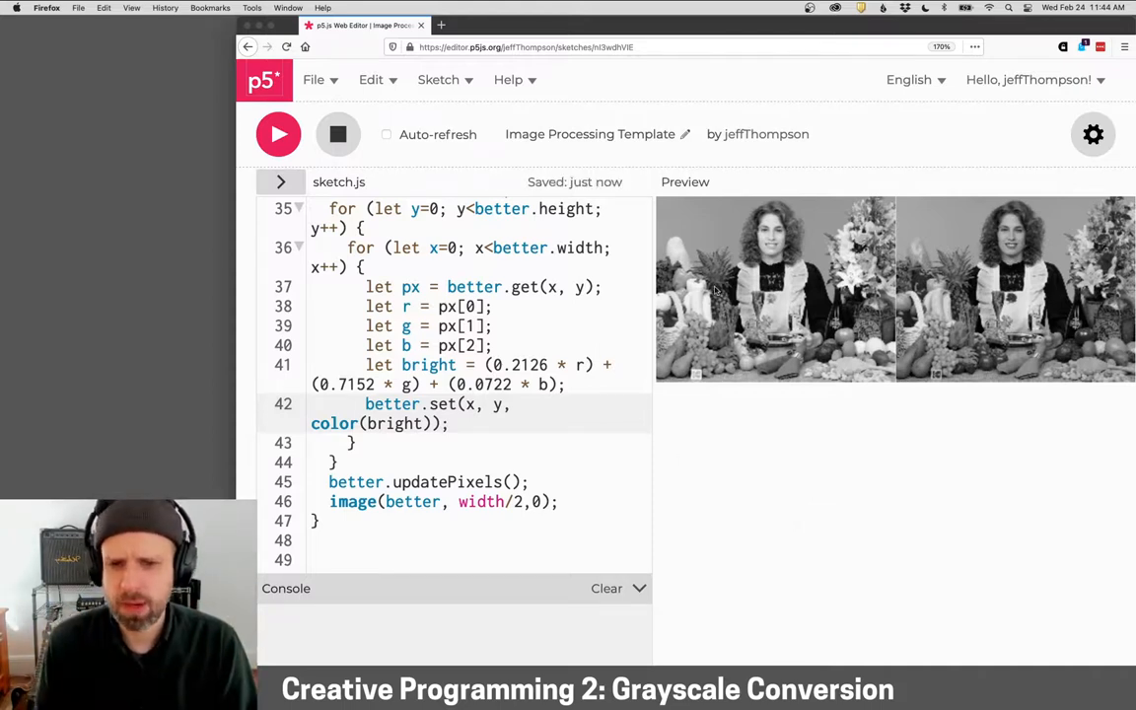
{"action": "mouse_move", "coordinate": [999, 311]}
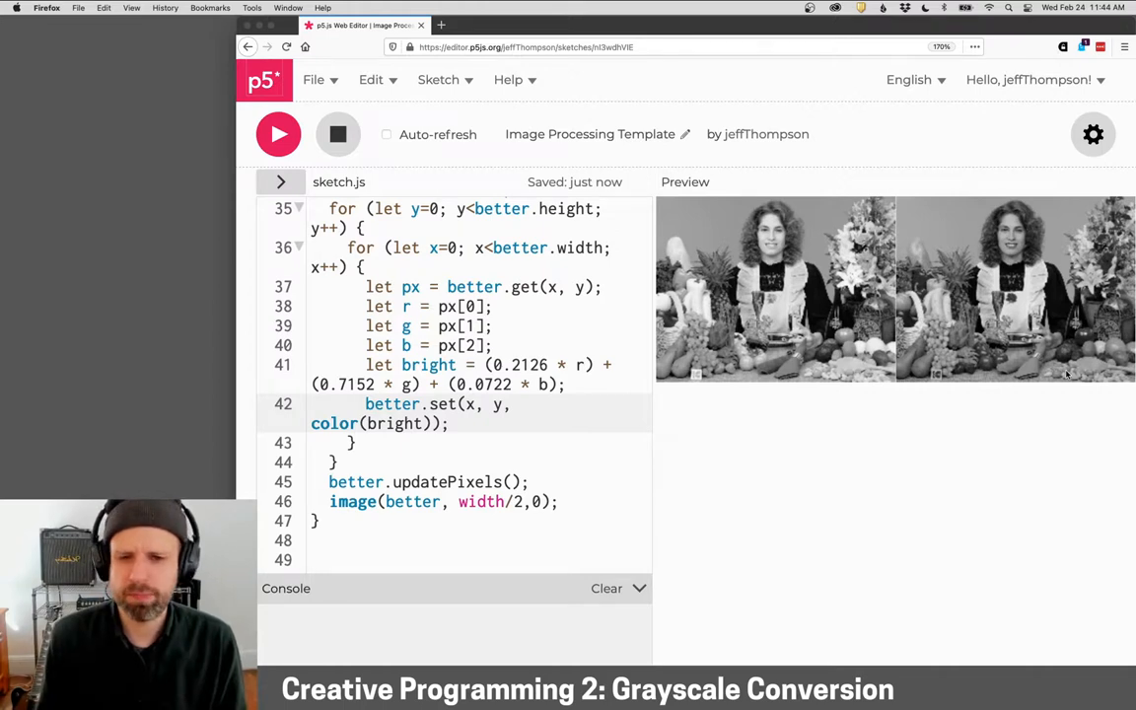
{"action": "mouse_move", "coordinate": [1008, 340]}
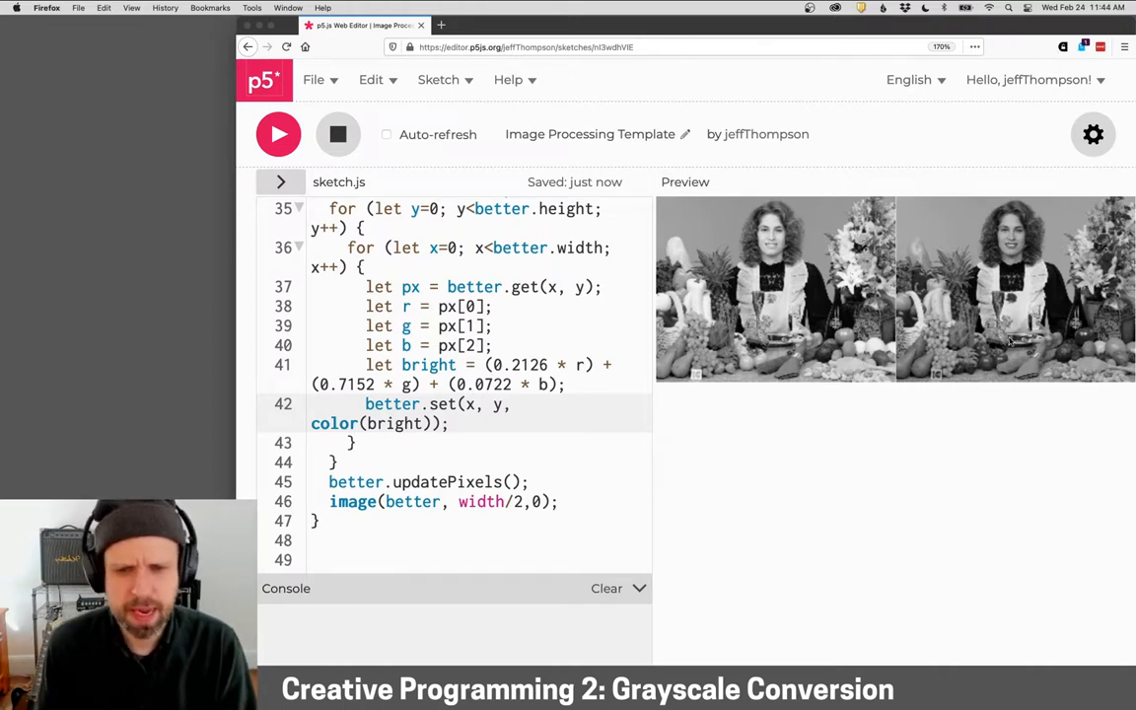